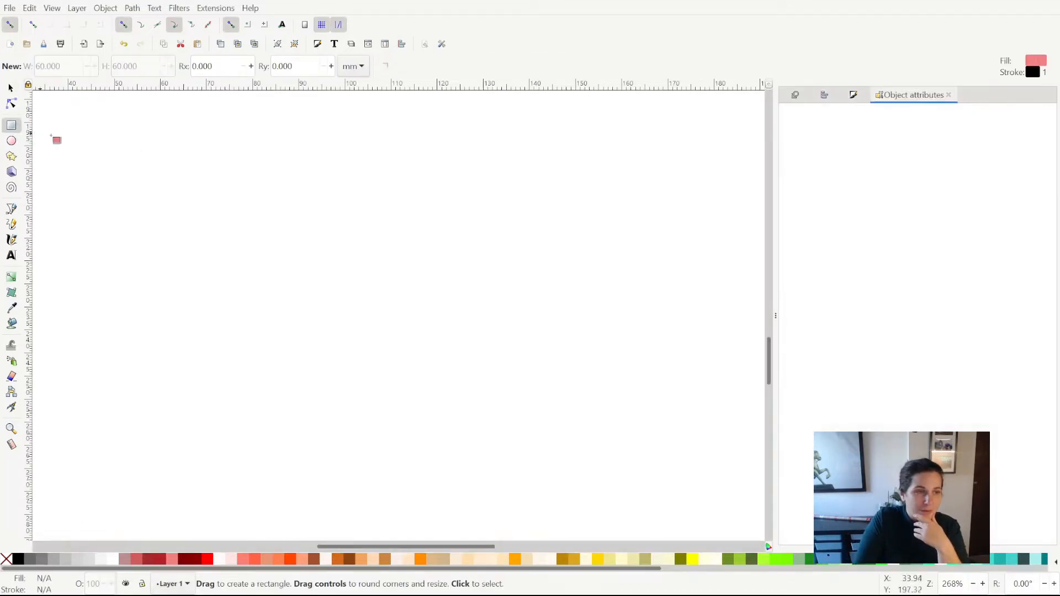
Draw a pink square in Inkscape and drag a copy up and right of it
drag(226, 196, 326, 279)
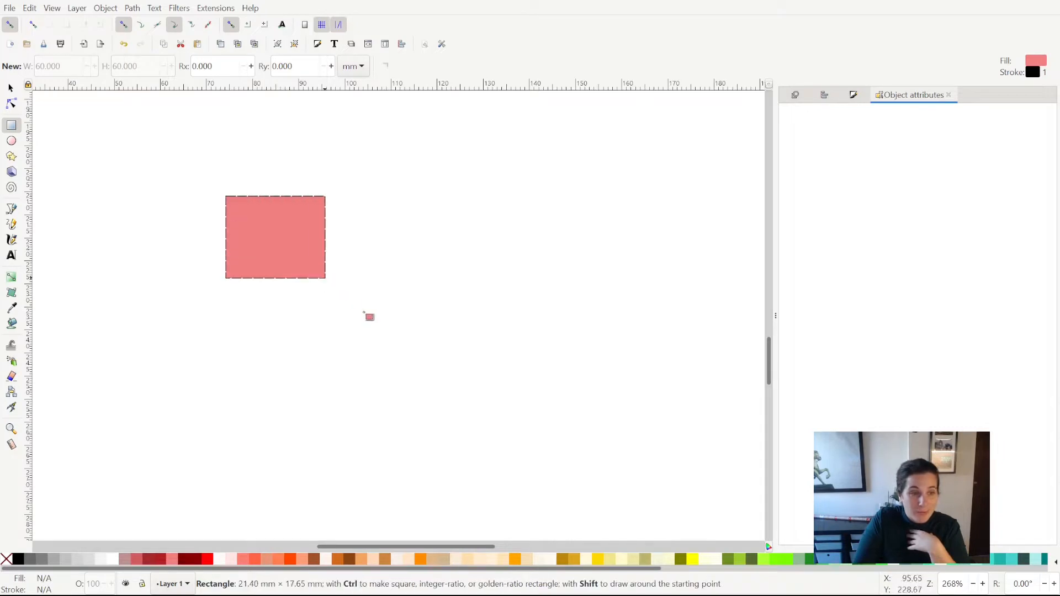
drag(370, 317, 426, 401)
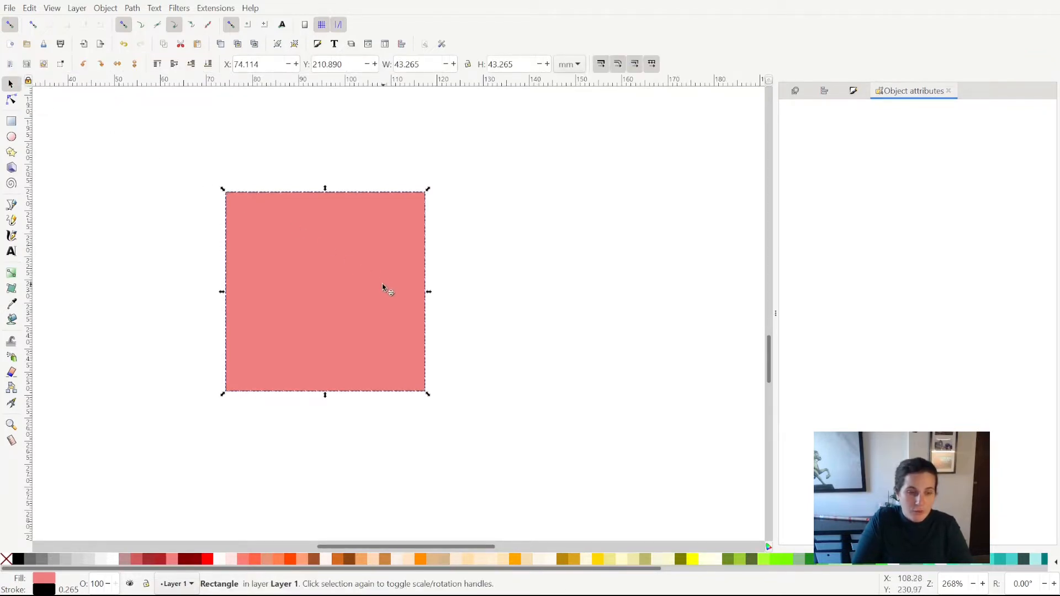
drag(325, 291, 382, 286)
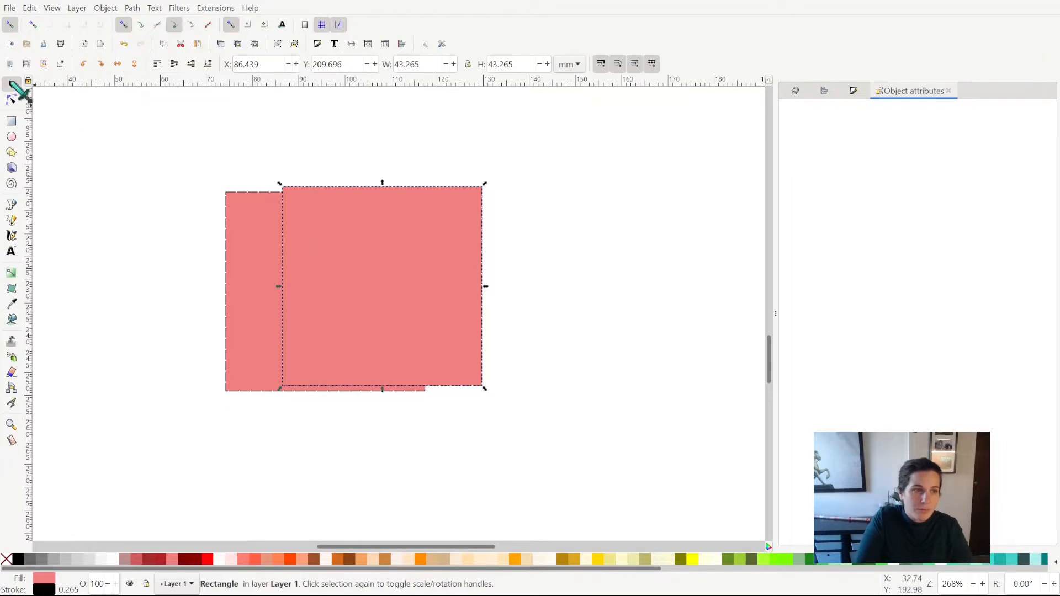
Rotate the copied square about 45° and centre it over the original to form a star
click(382, 286)
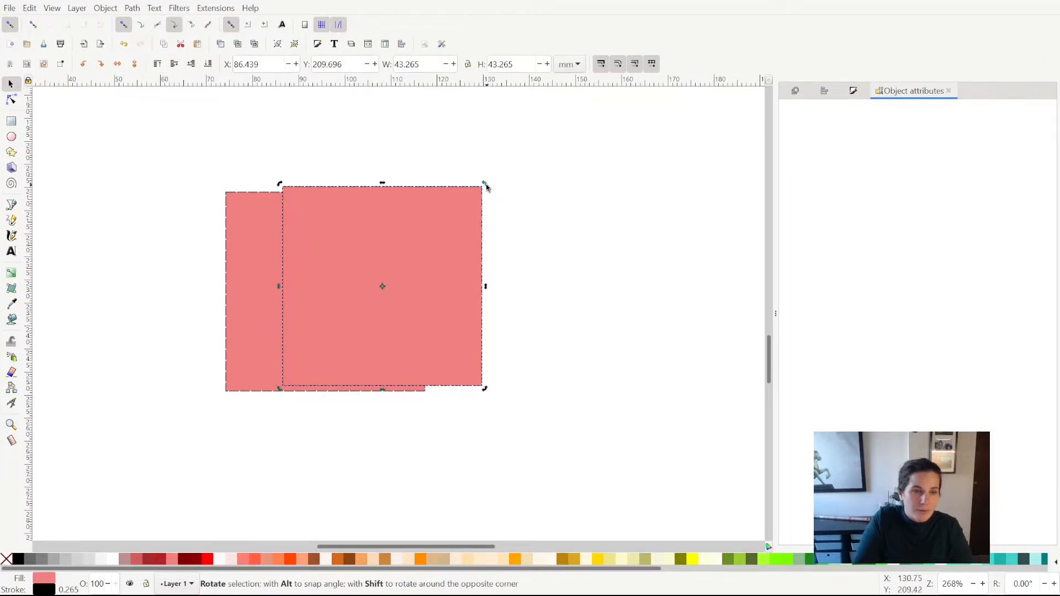
drag(484, 186, 517, 294)
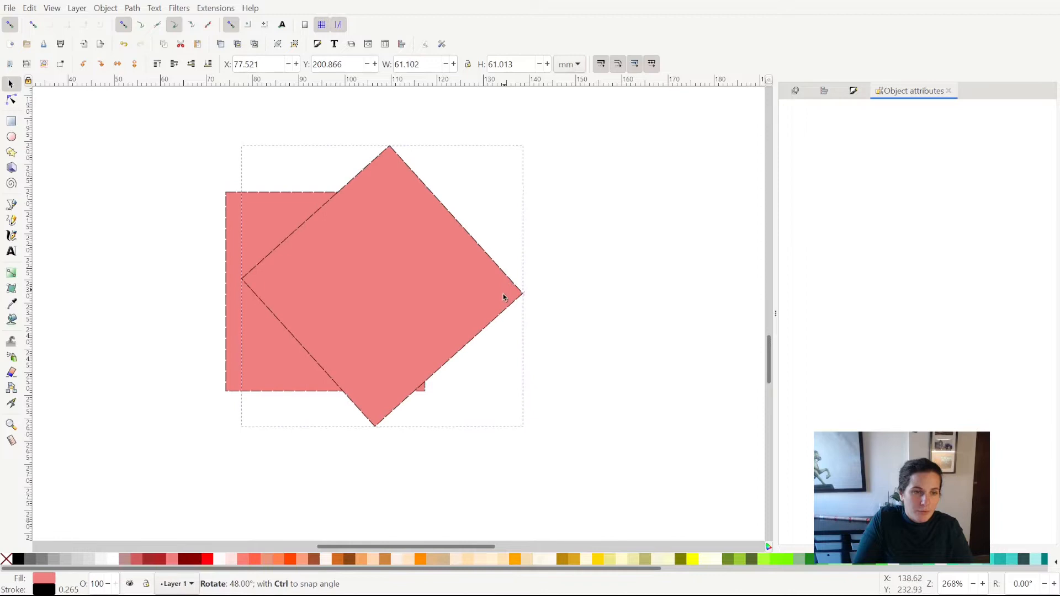
drag(503, 298, 402, 301)
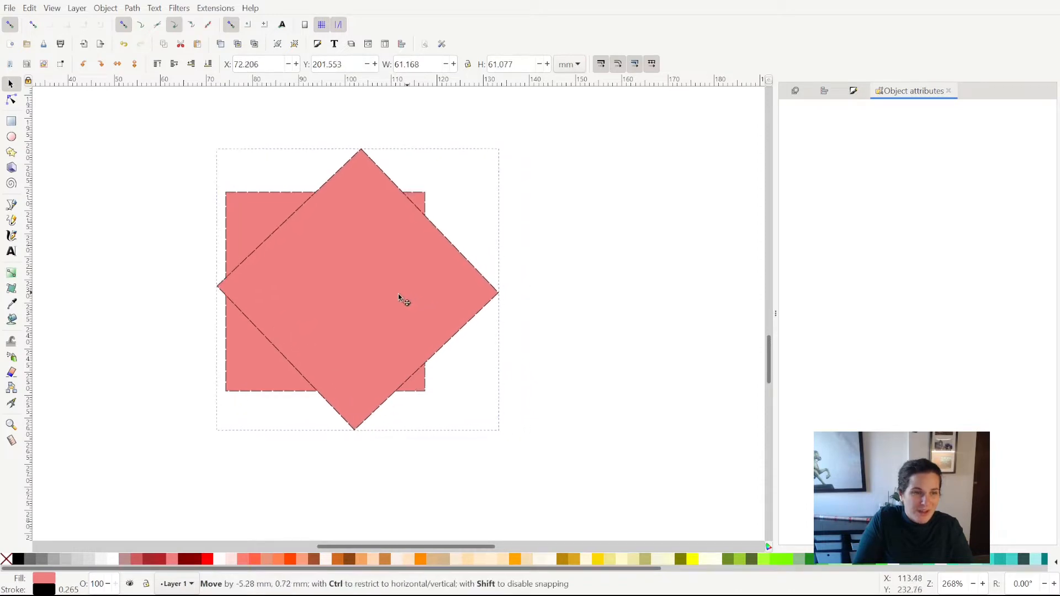
drag(403, 300, 376, 302)
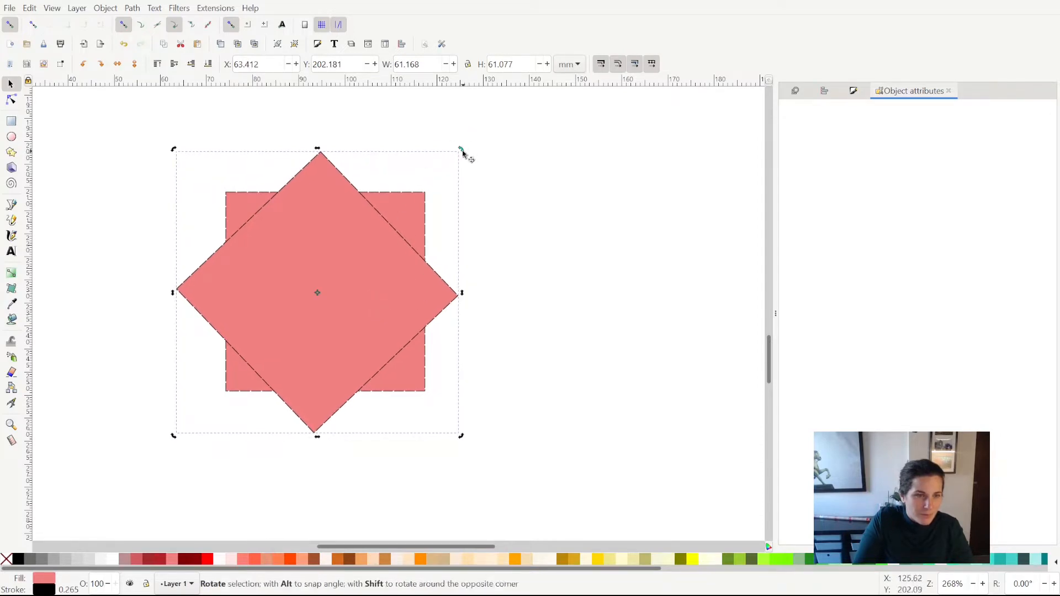
drag(461, 150, 454, 148)
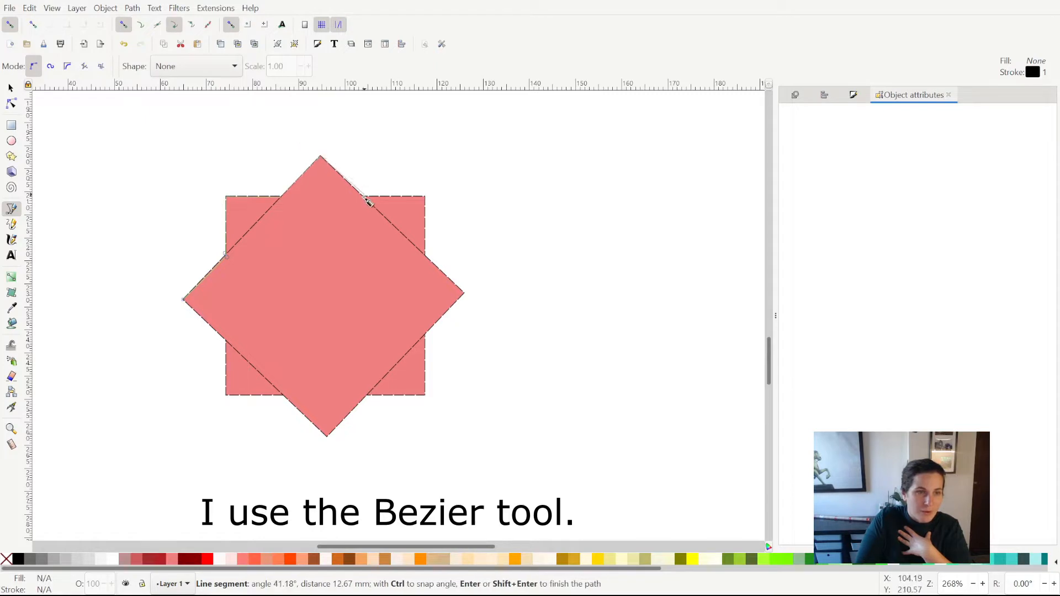
mouse_move(429, 205)
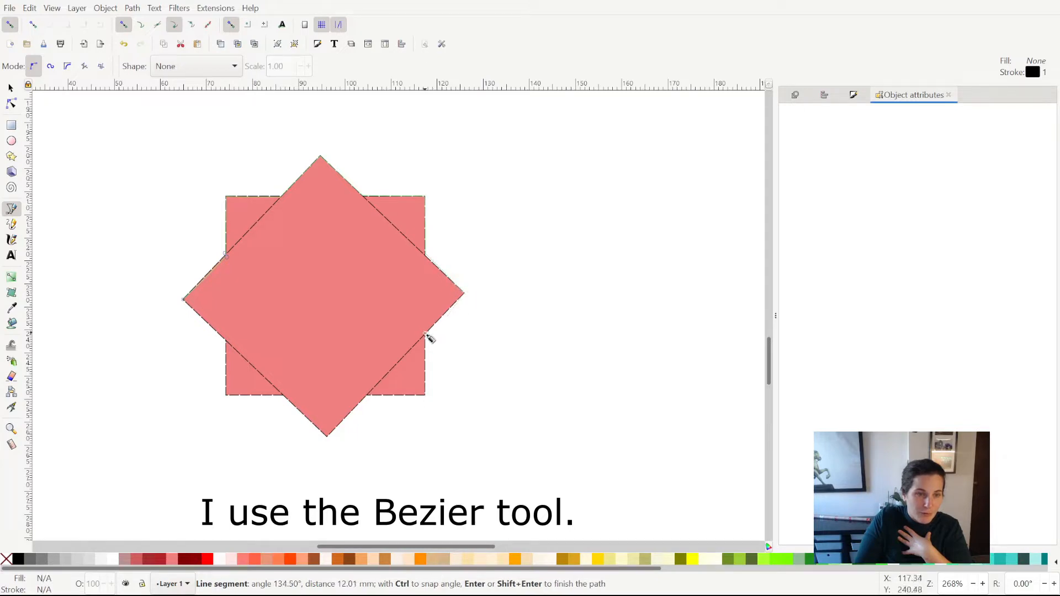
mouse_move(358, 399)
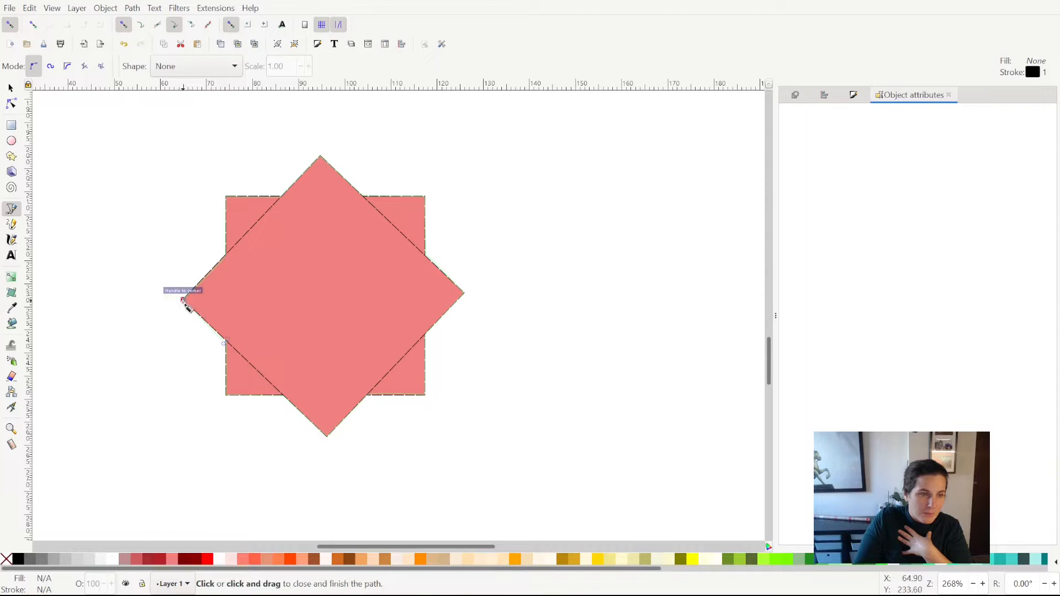
Close the black outline path around the star and edit its 17 nodes
click(187, 305)
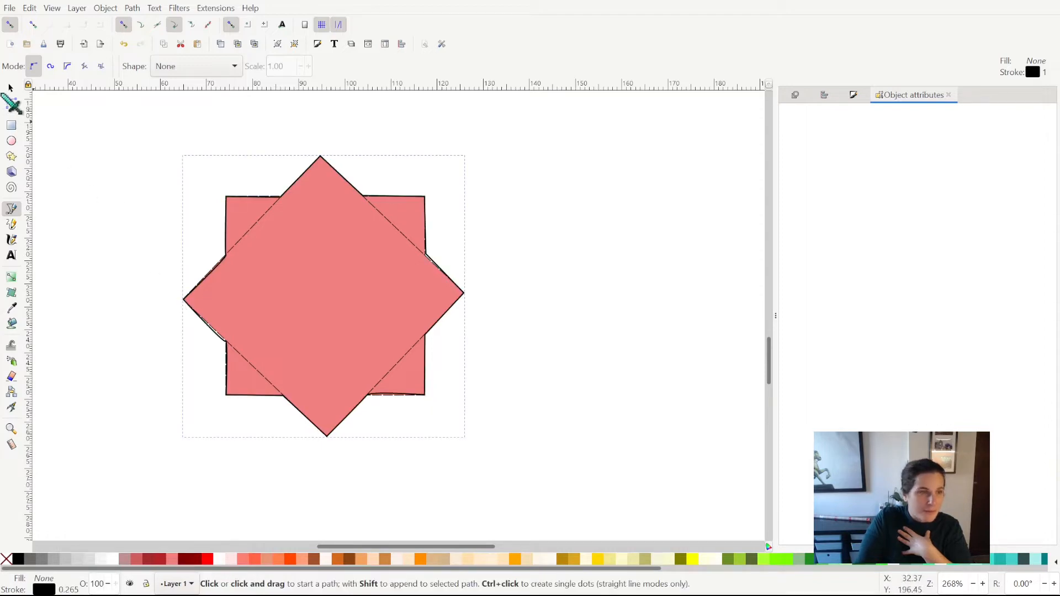
click(10, 99)
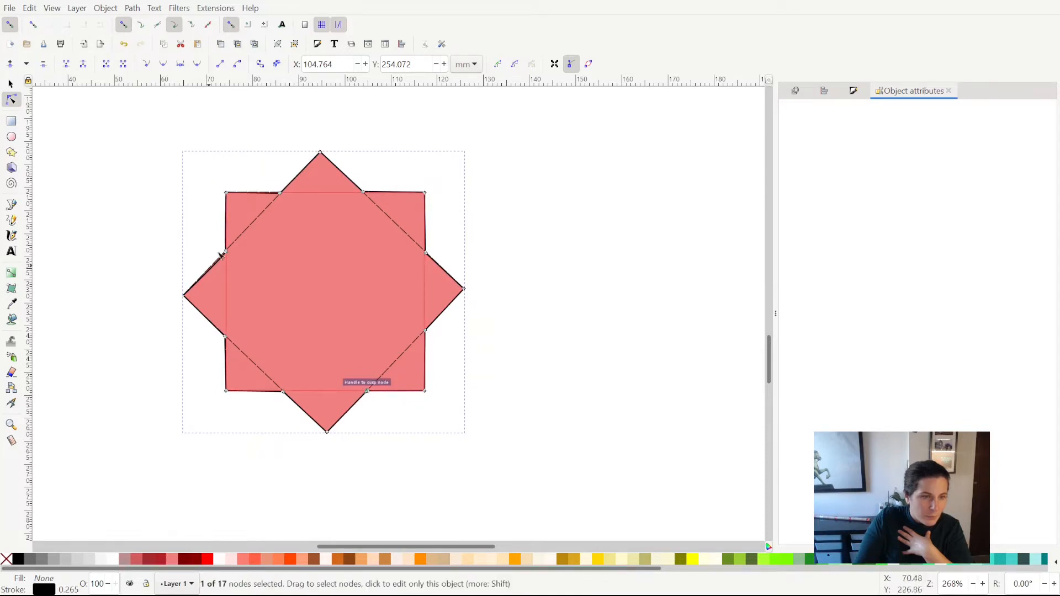
mouse_move(548, 228)
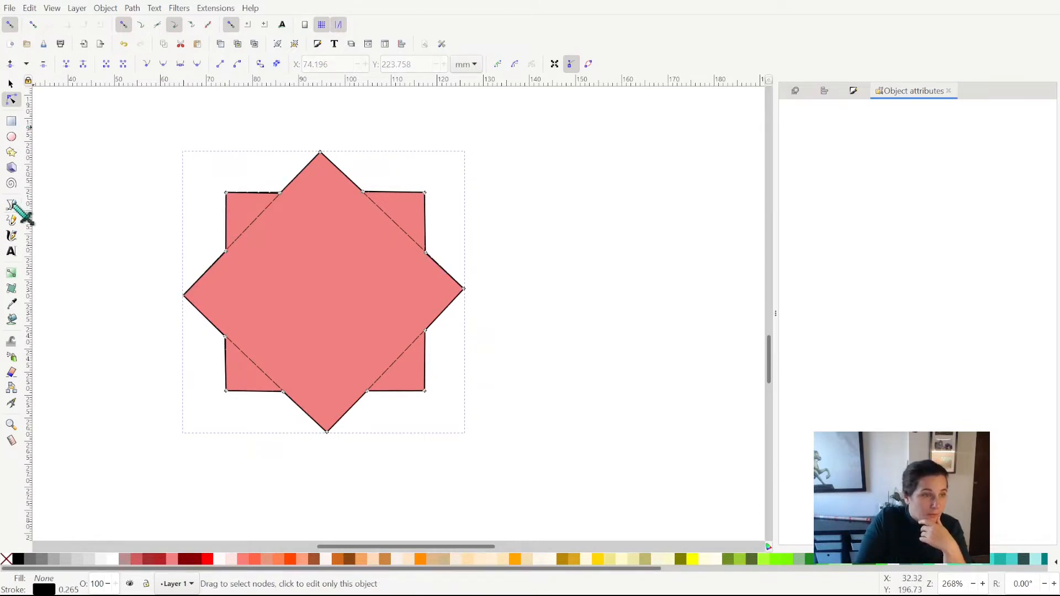
Draw an octagon through the star's eight points and straighten its curved right side
click(11, 217)
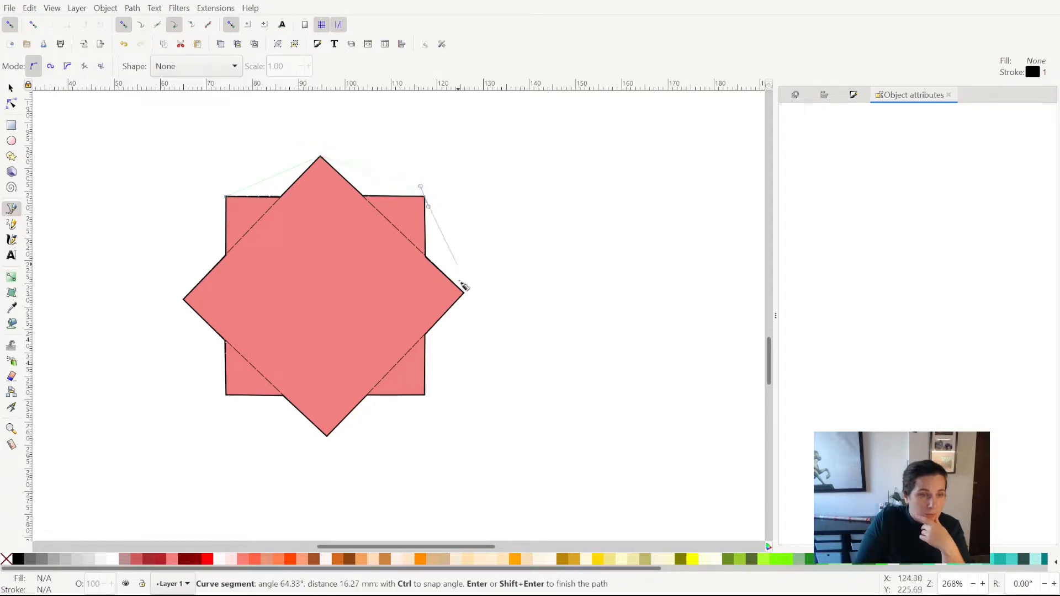
drag(464, 283, 430, 399)
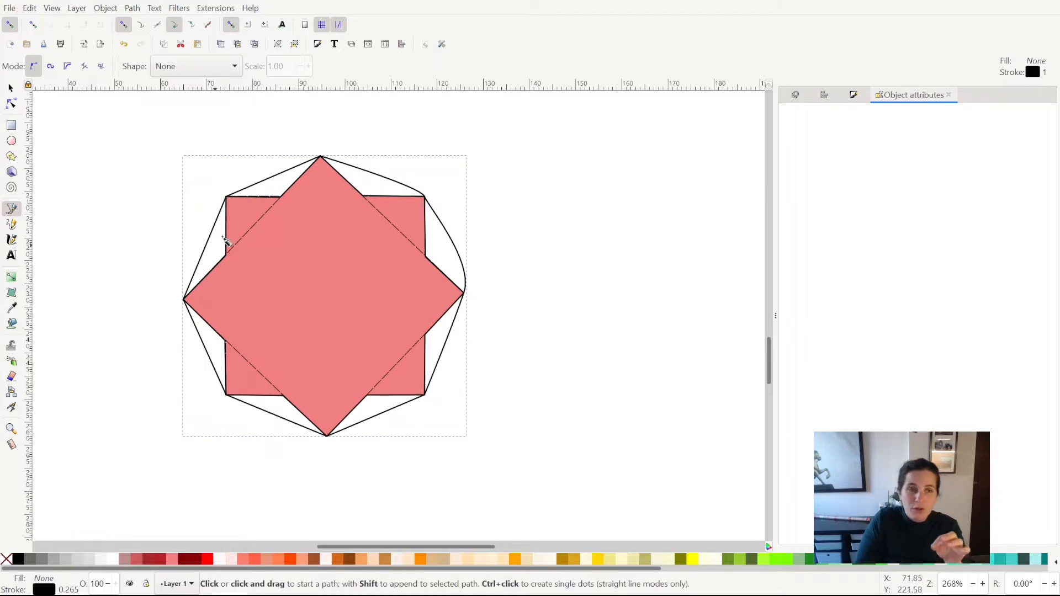
mouse_move(234, 205)
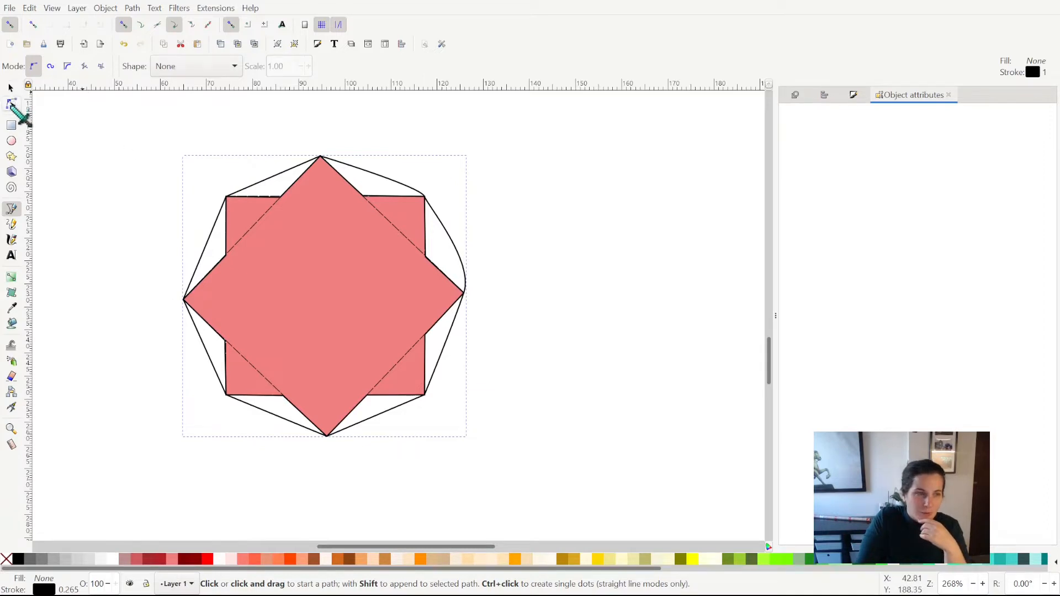
click(11, 99)
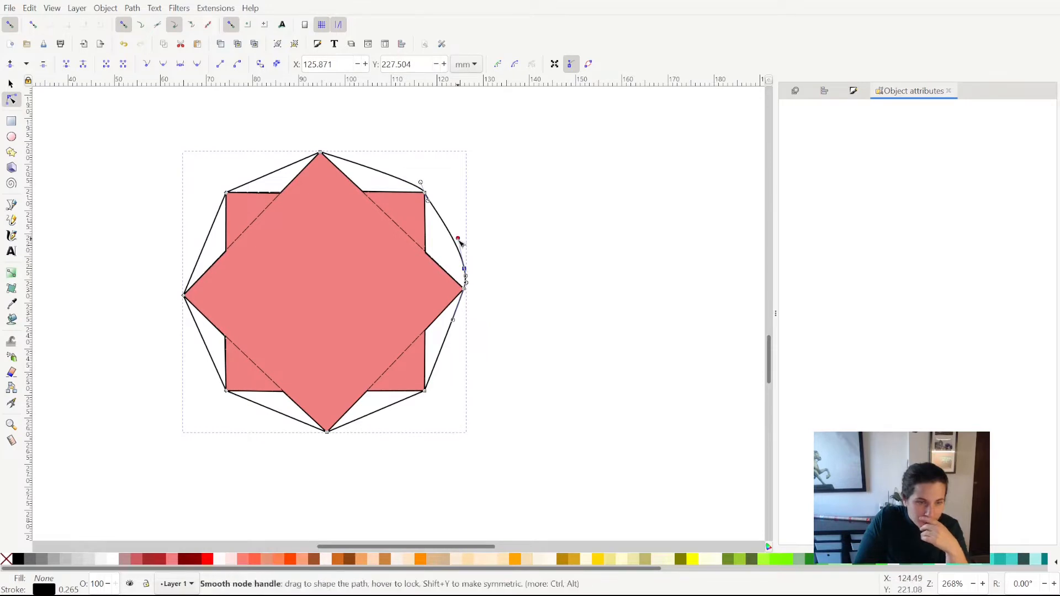
drag(457, 240, 474, 262)
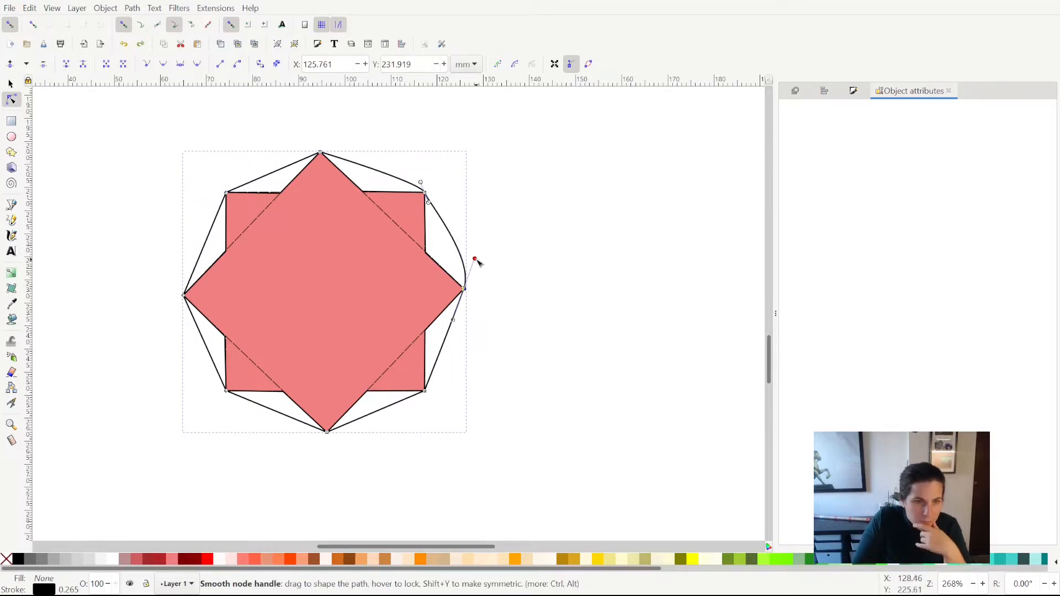
drag(473, 262, 460, 304)
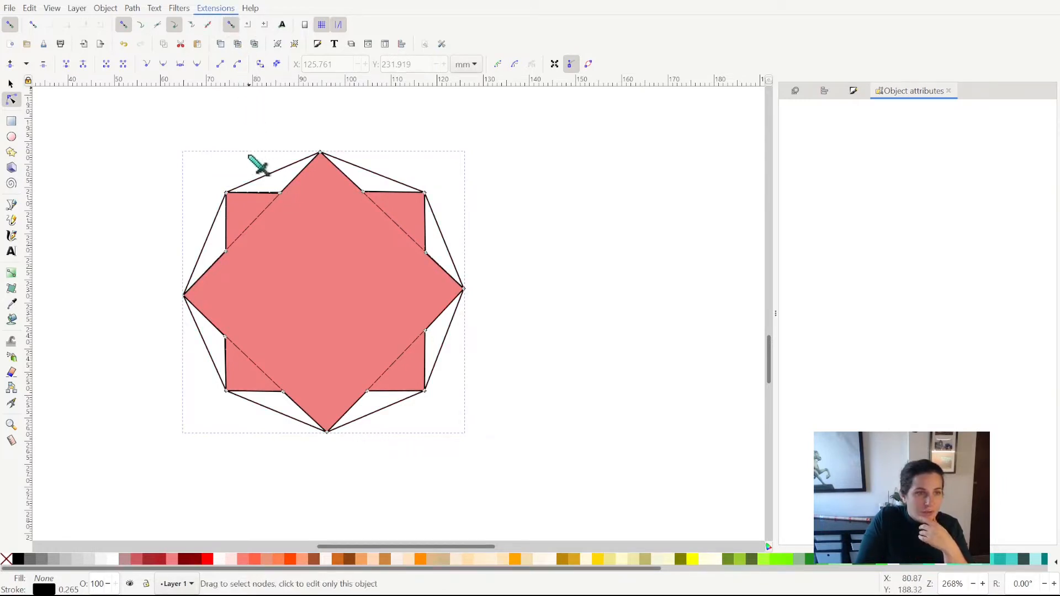
mouse_move(450, 216)
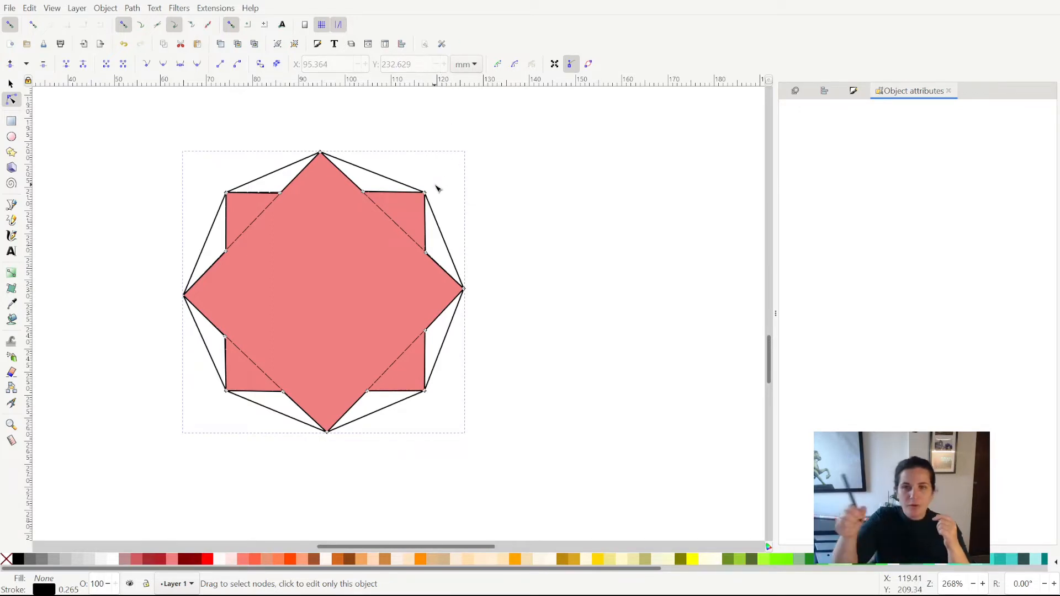
click(11, 209)
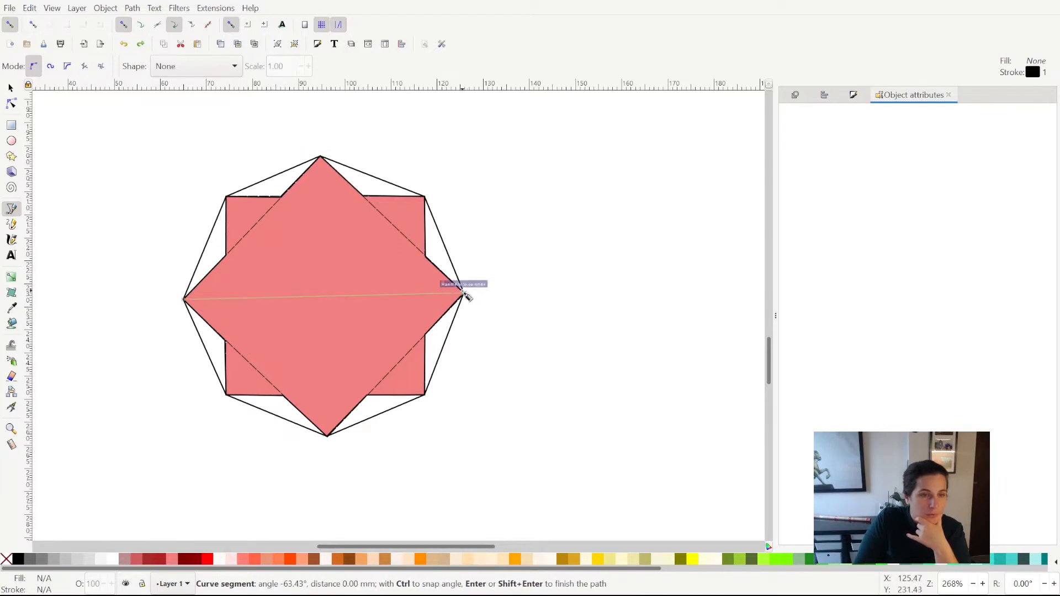
Draw straight fold lines from the star's centre out to the octagon edges
click(462, 296)
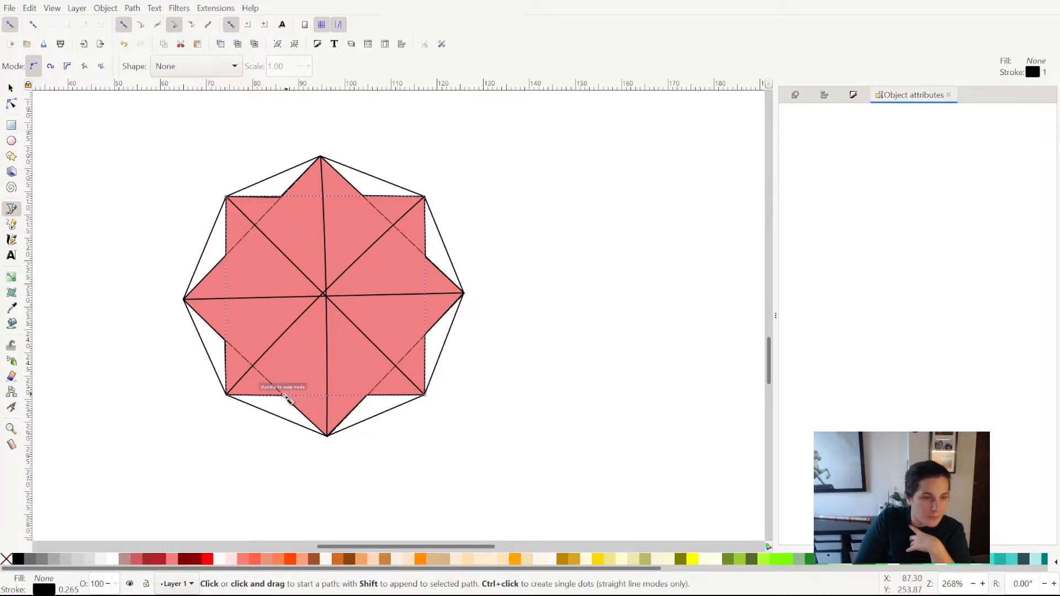
mouse_move(274, 422)
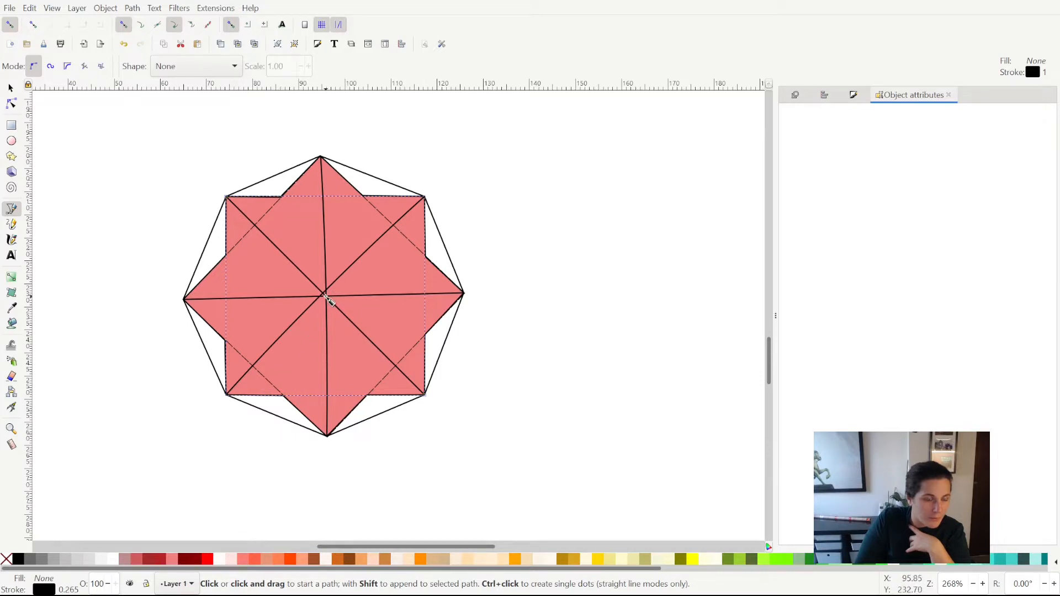
mouse_move(297, 384)
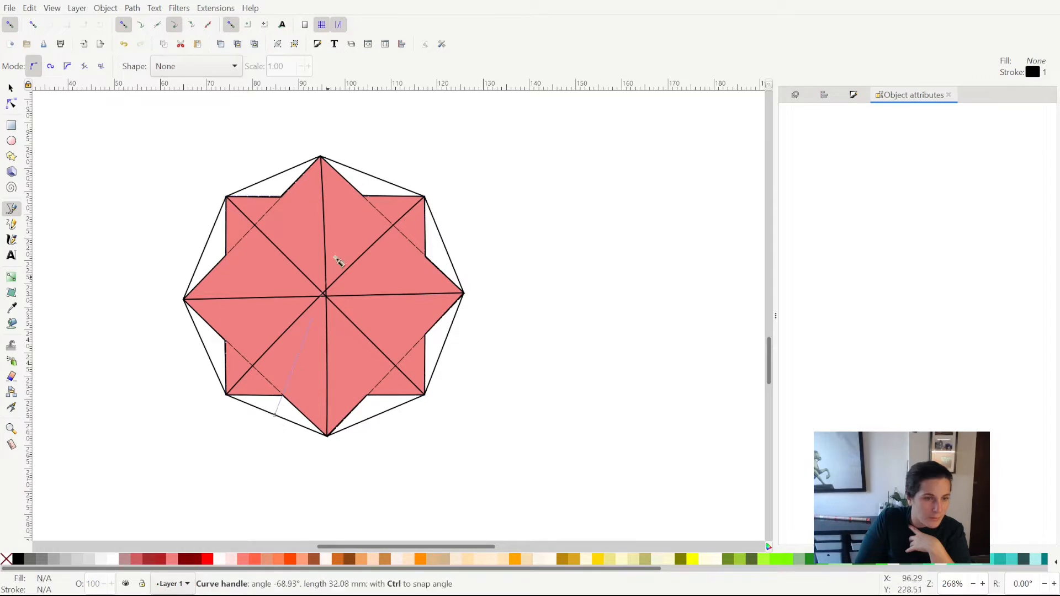
mouse_move(369, 183)
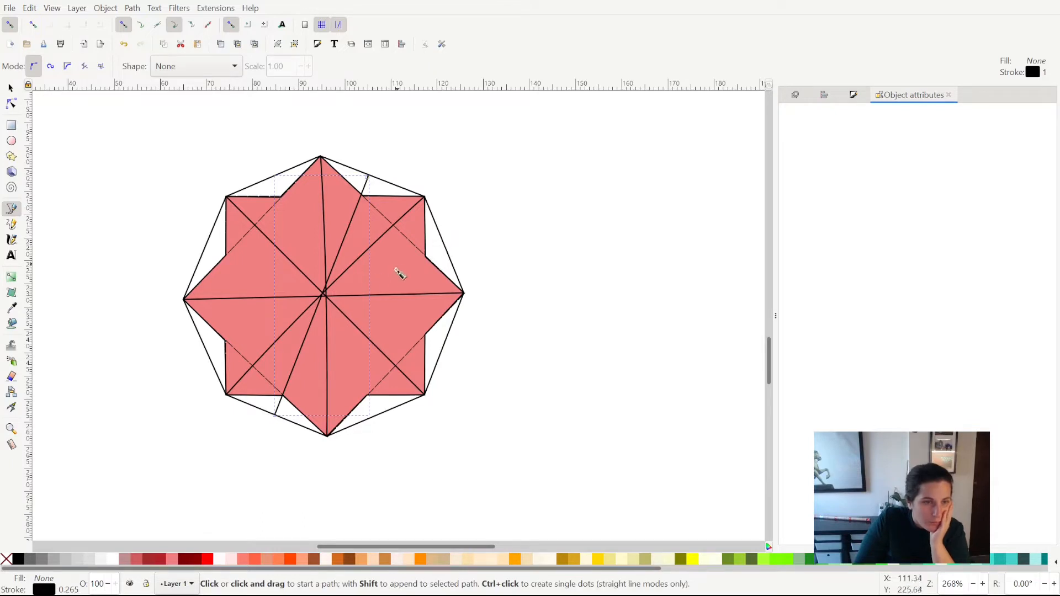
mouse_move(449, 250)
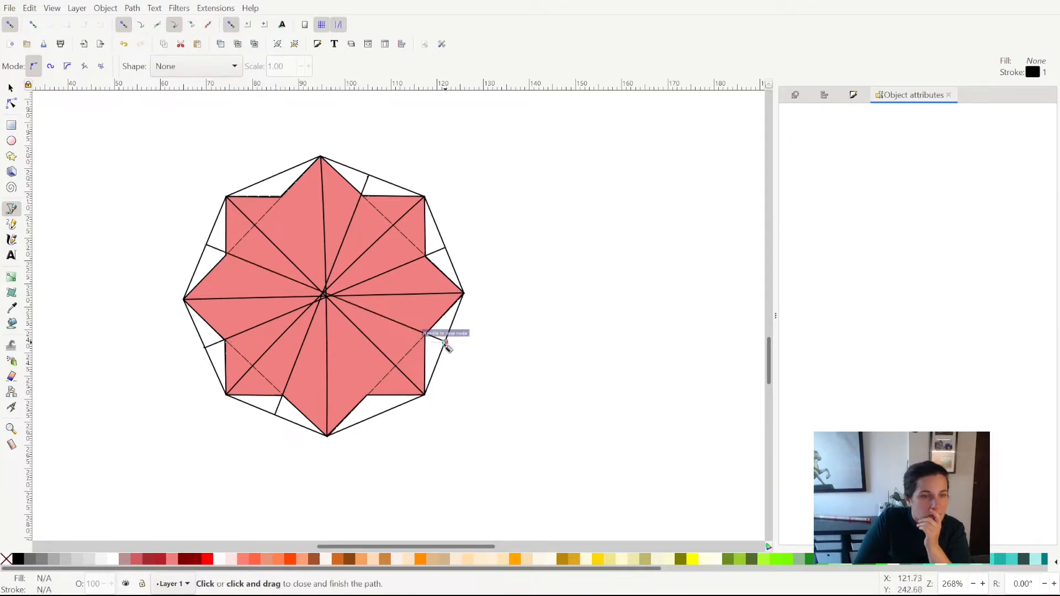
mouse_move(369, 419)
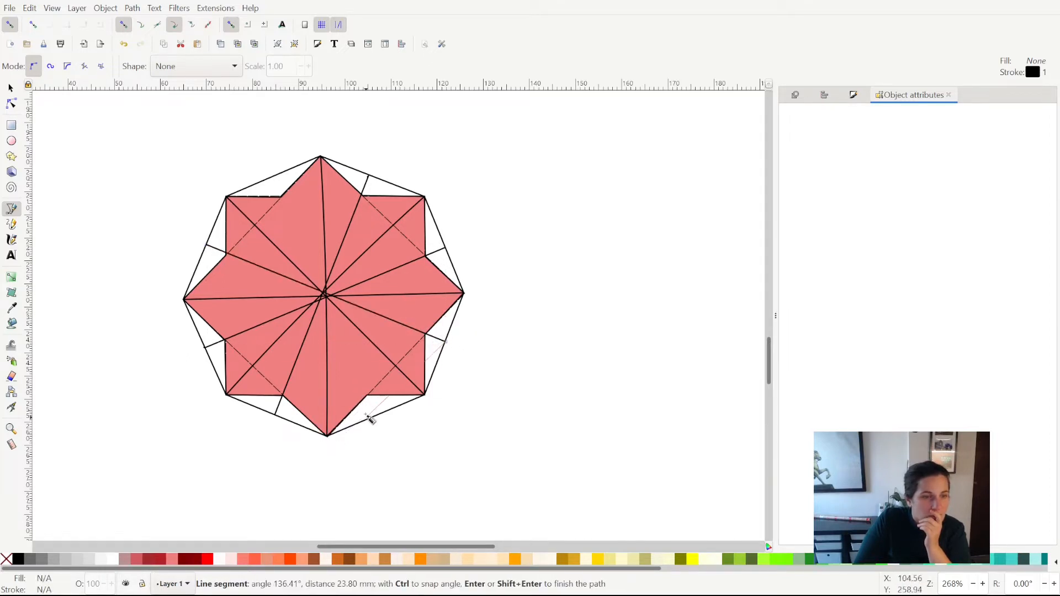
key(Escape)
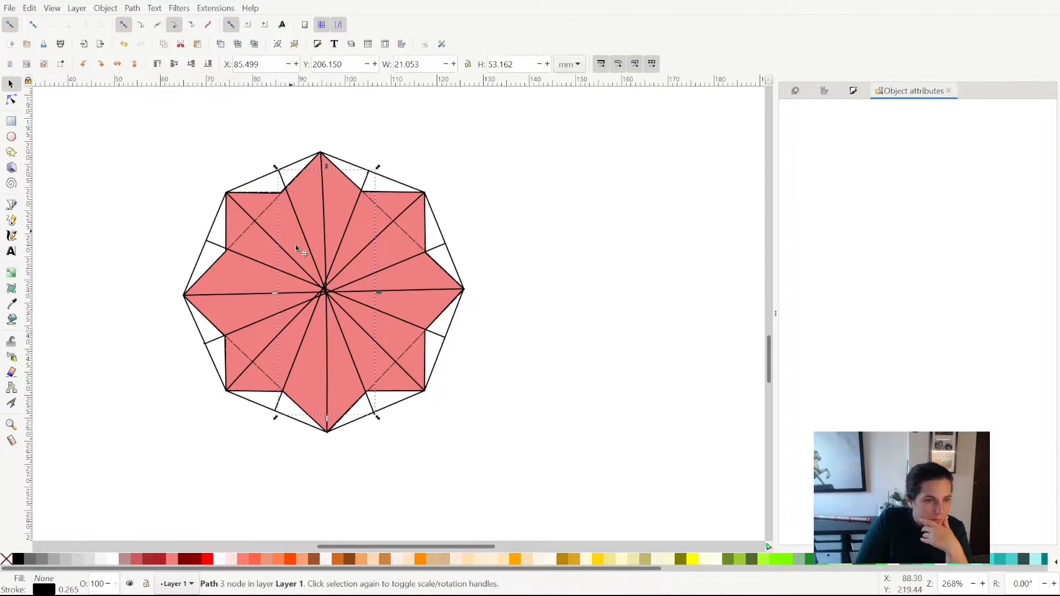
mouse_move(240, 200)
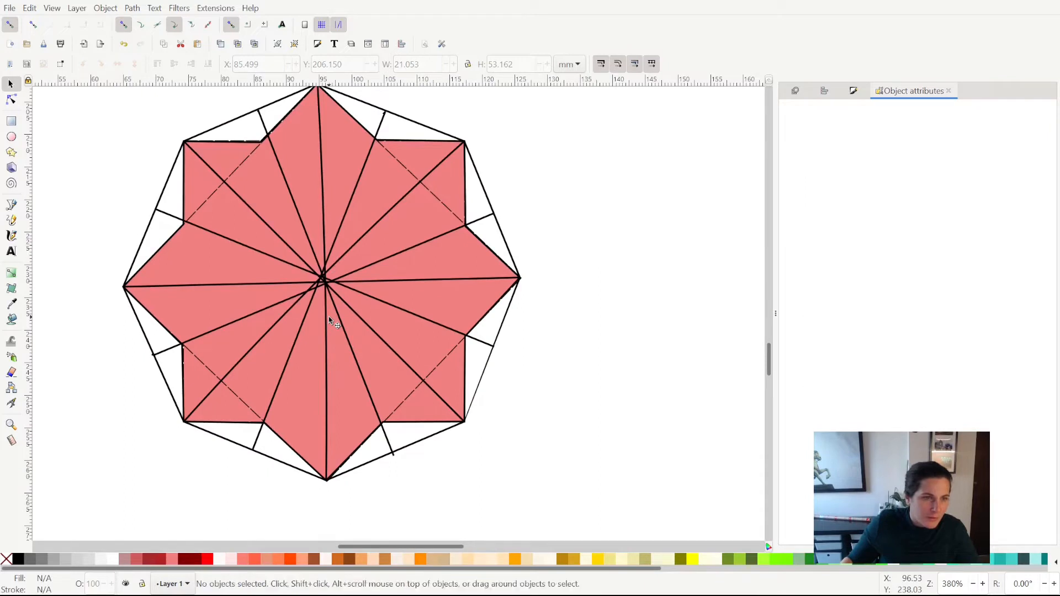
mouse_move(318, 292)
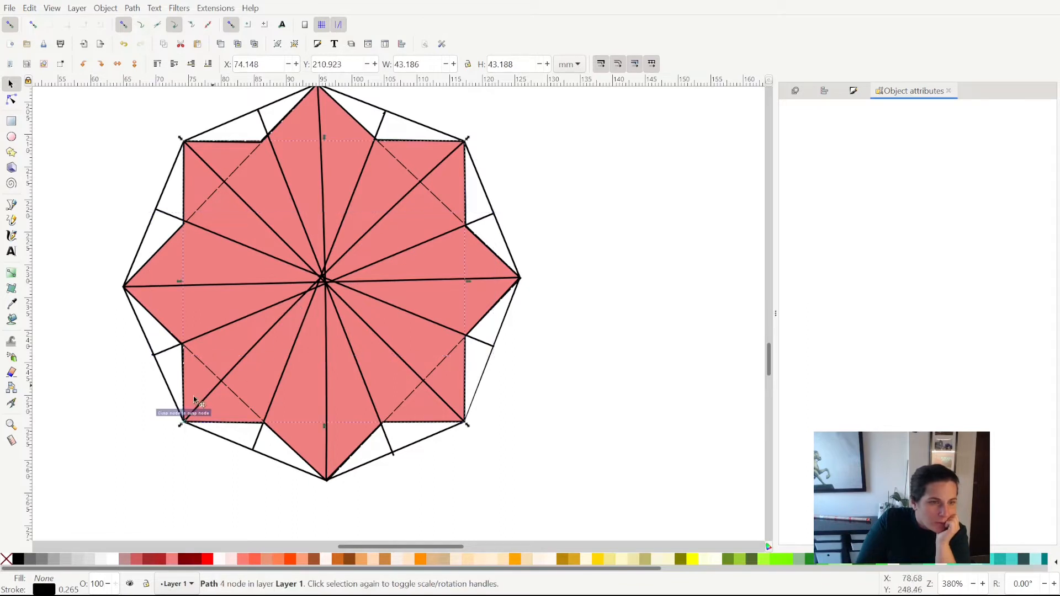
mouse_move(451, 162)
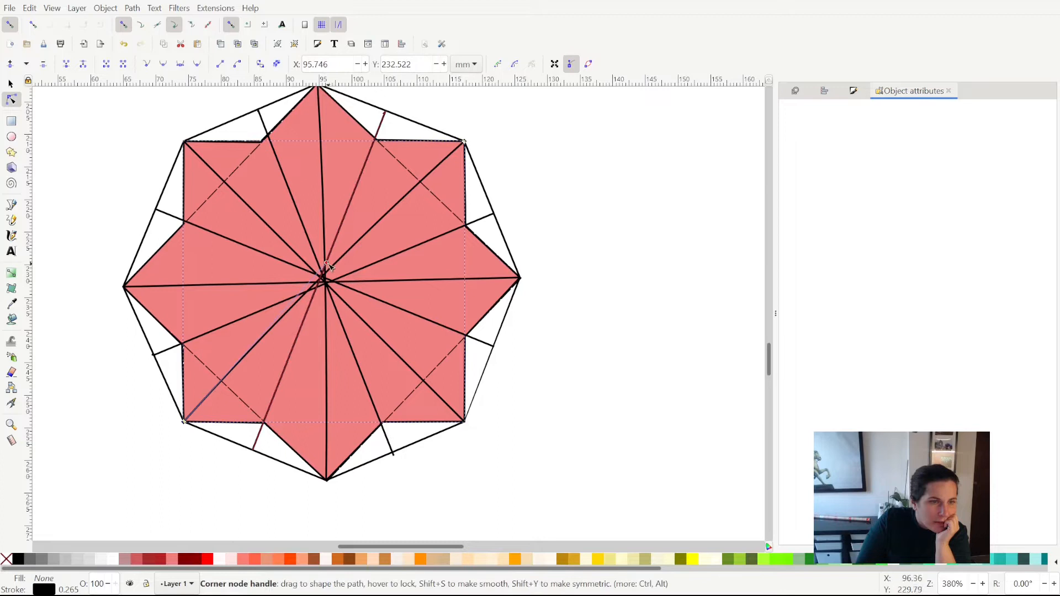
Snap several fold-line end nodes onto the octagon's edge points, then save
drag(325, 265, 183, 419)
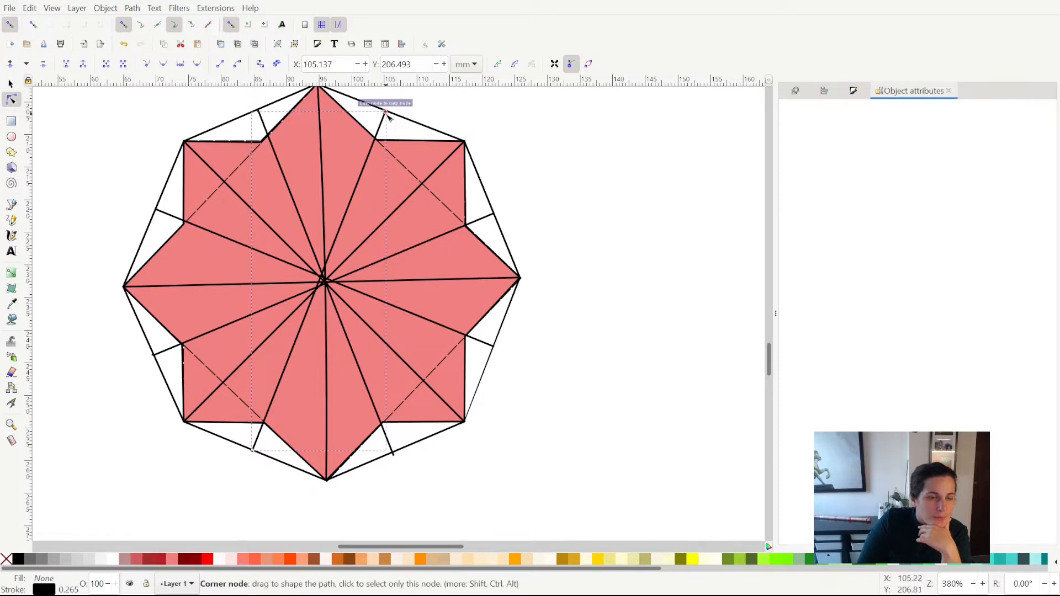
drag(386, 111, 396, 118)
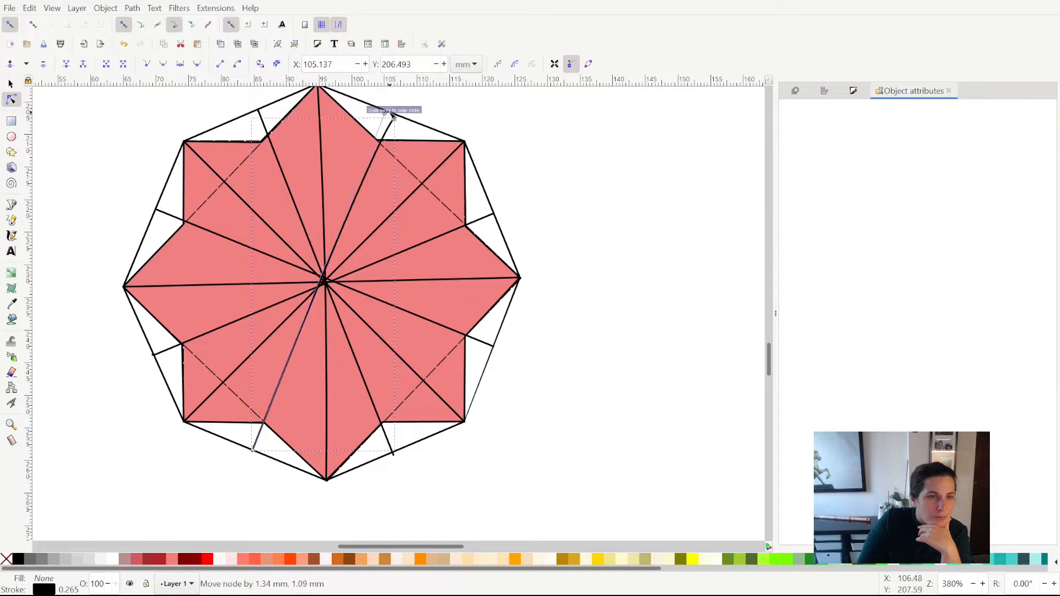
drag(392, 114, 389, 111)
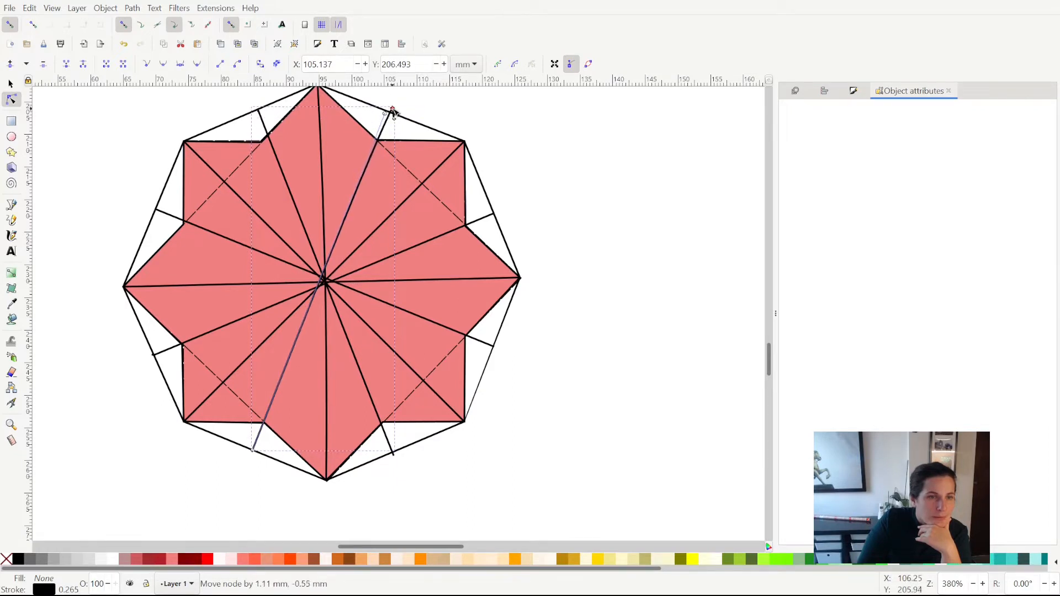
drag(391, 117, 394, 112)
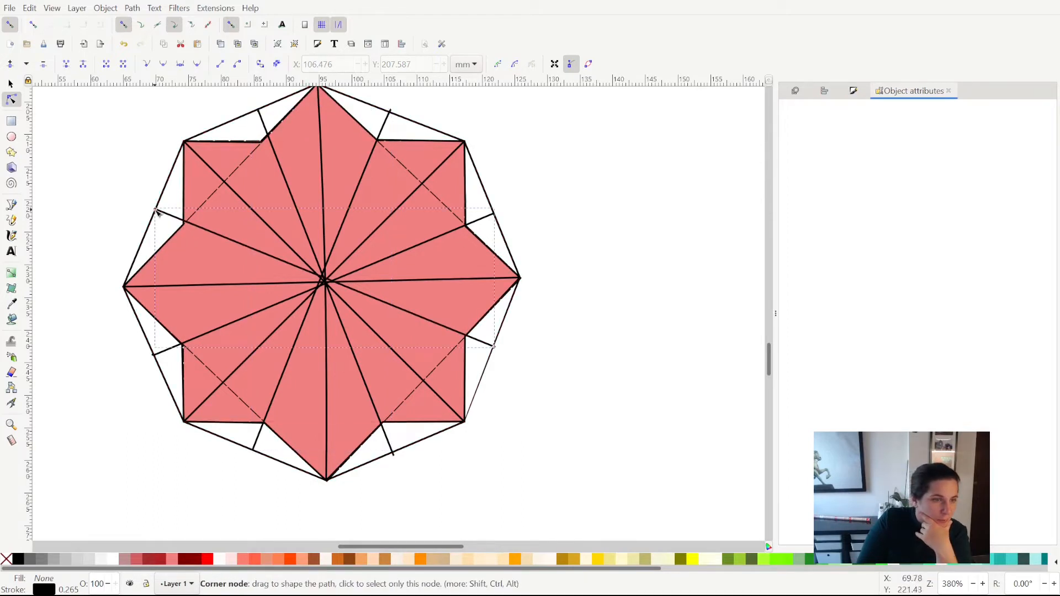
click(154, 211)
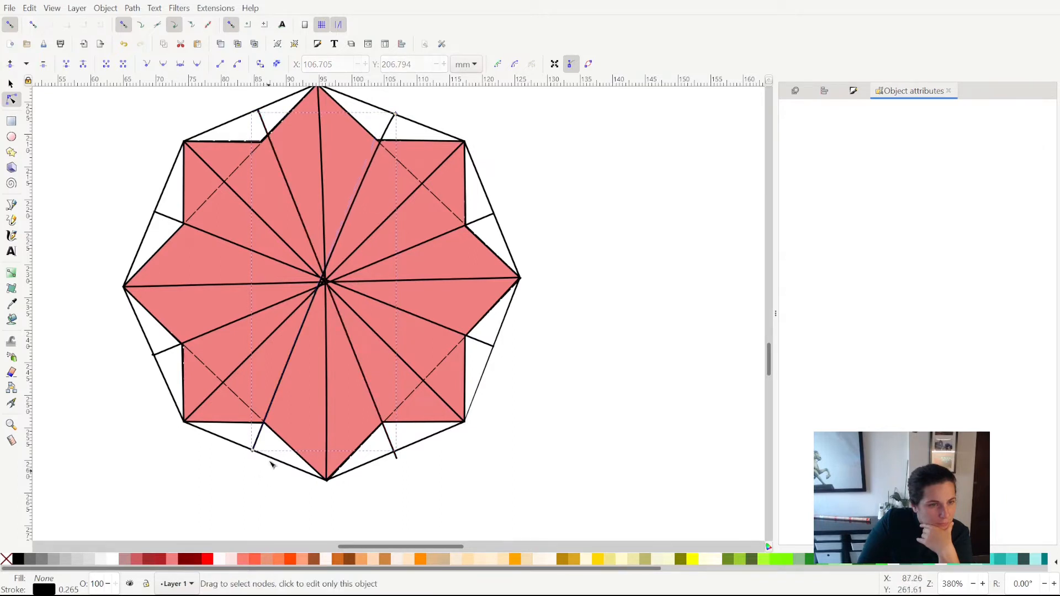
click(255, 449)
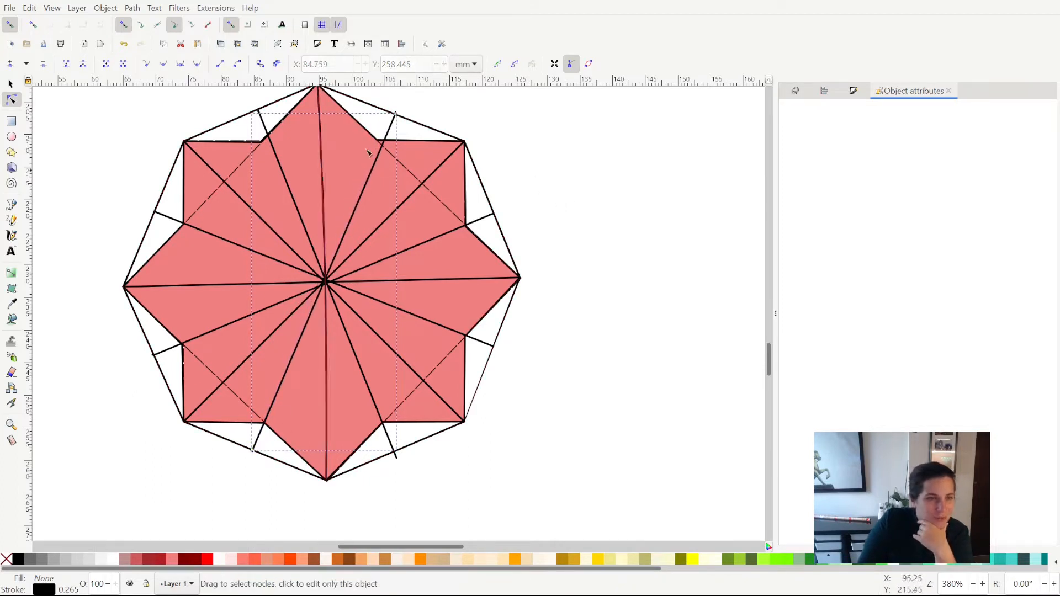
mouse_move(395, 128)
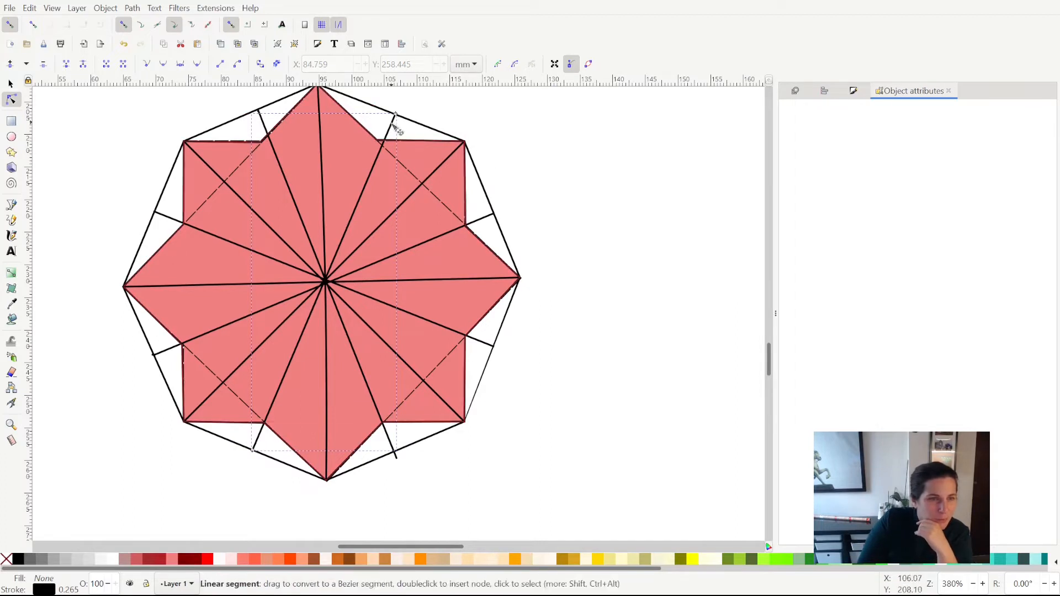
drag(396, 115, 394, 111)
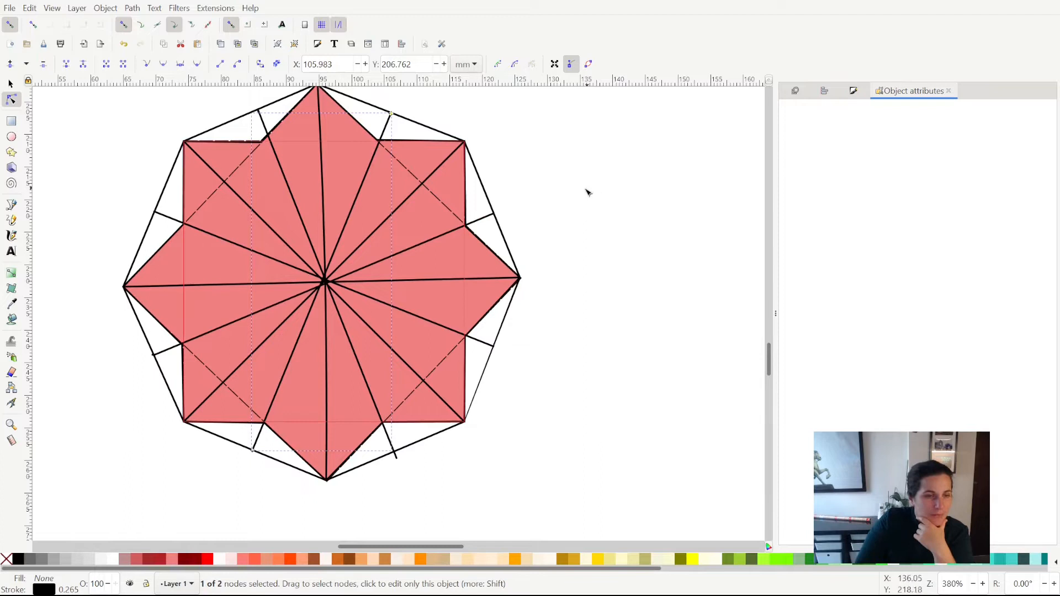
key(ctrl+s)
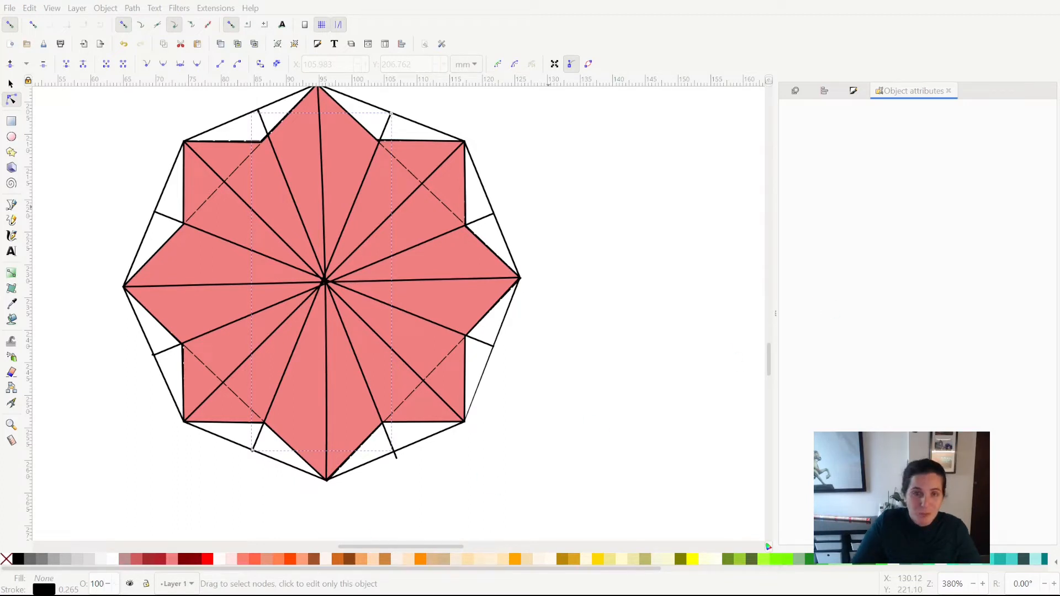
mouse_move(483, 362)
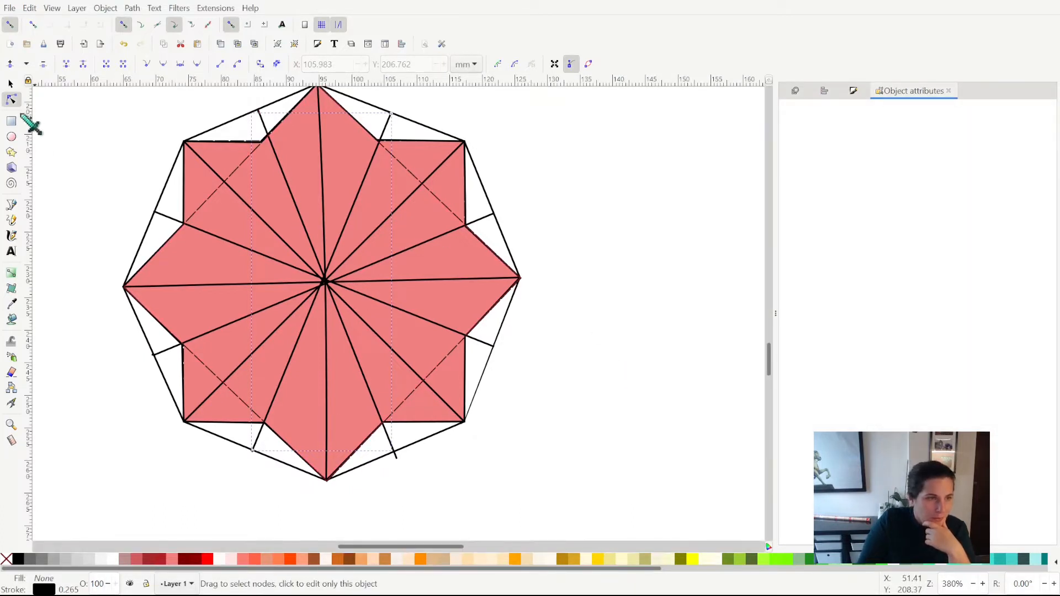
Snap the upper-left, lower and upper-right fold-line ends onto the octagon's edge
click(460, 262)
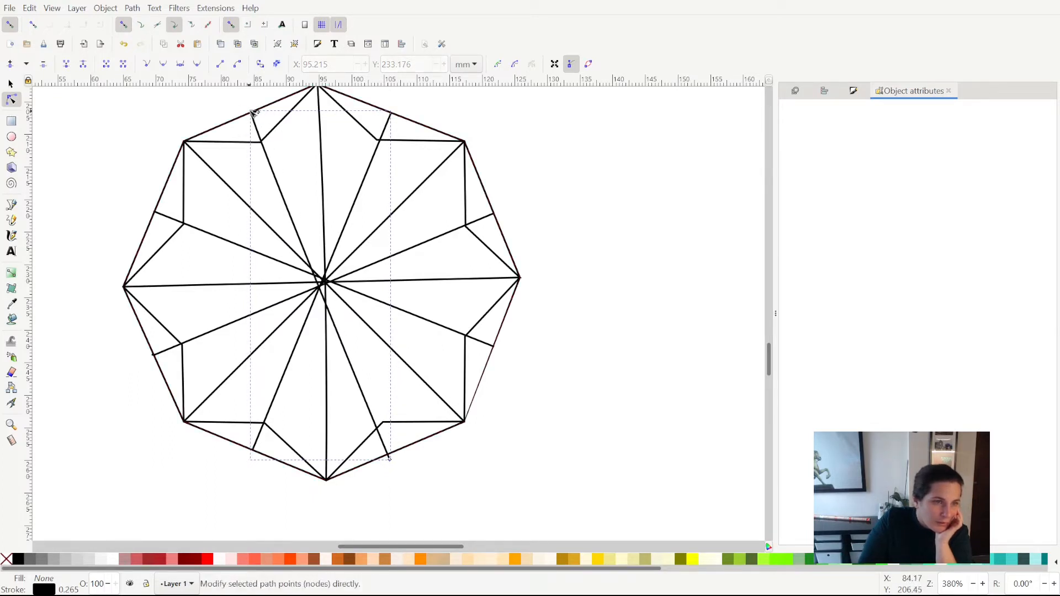
click(254, 112)
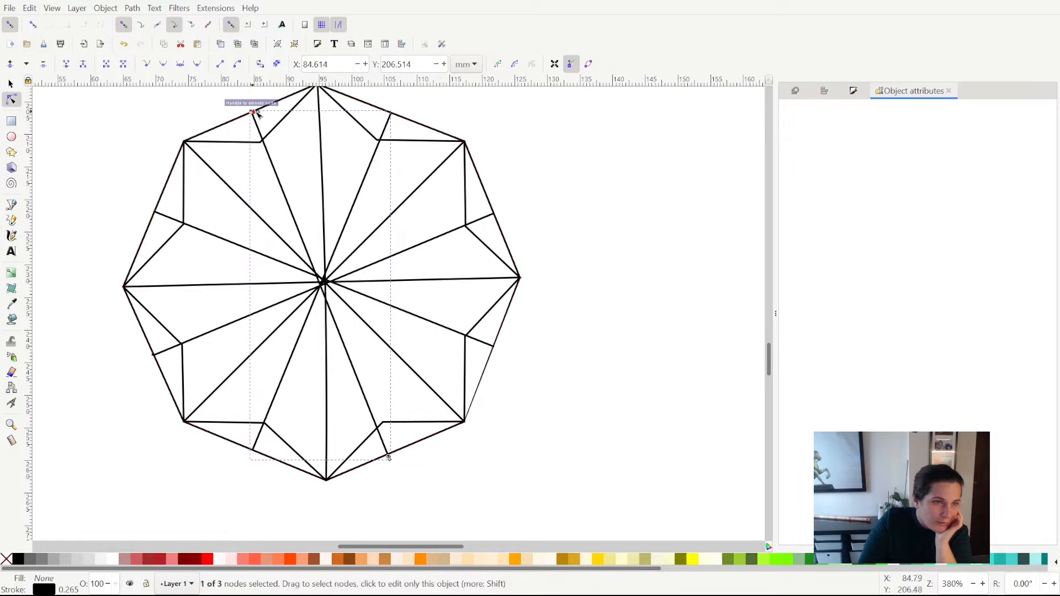
drag(256, 113, 253, 112)
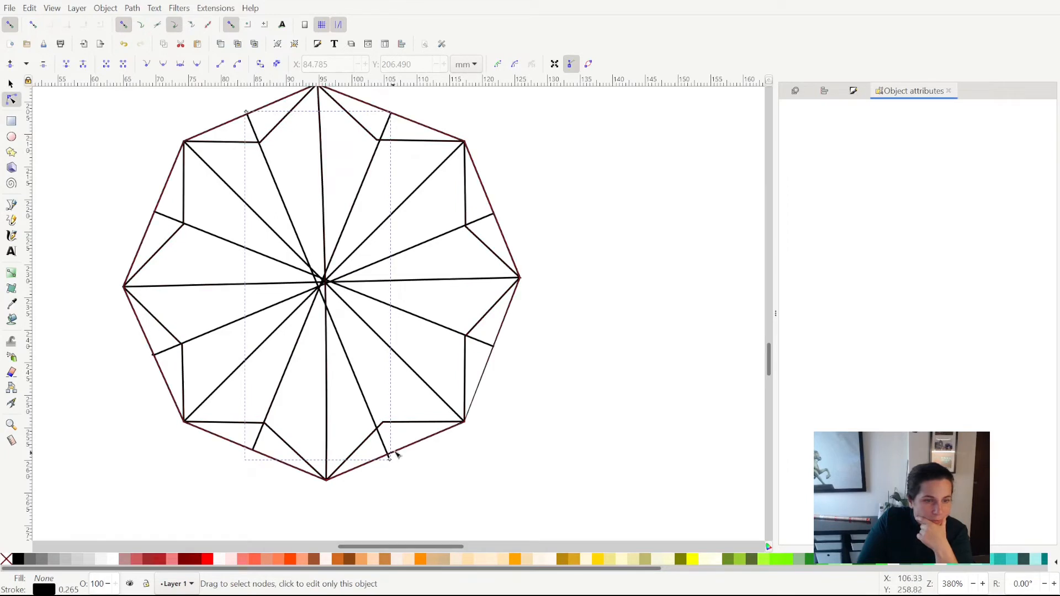
drag(395, 453, 393, 463)
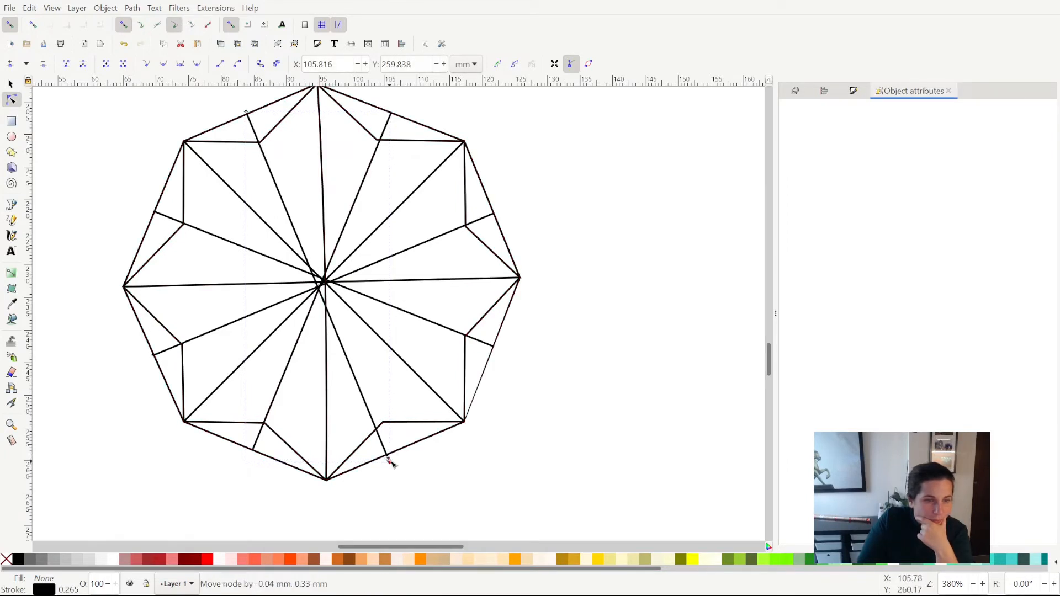
drag(389, 463, 396, 453)
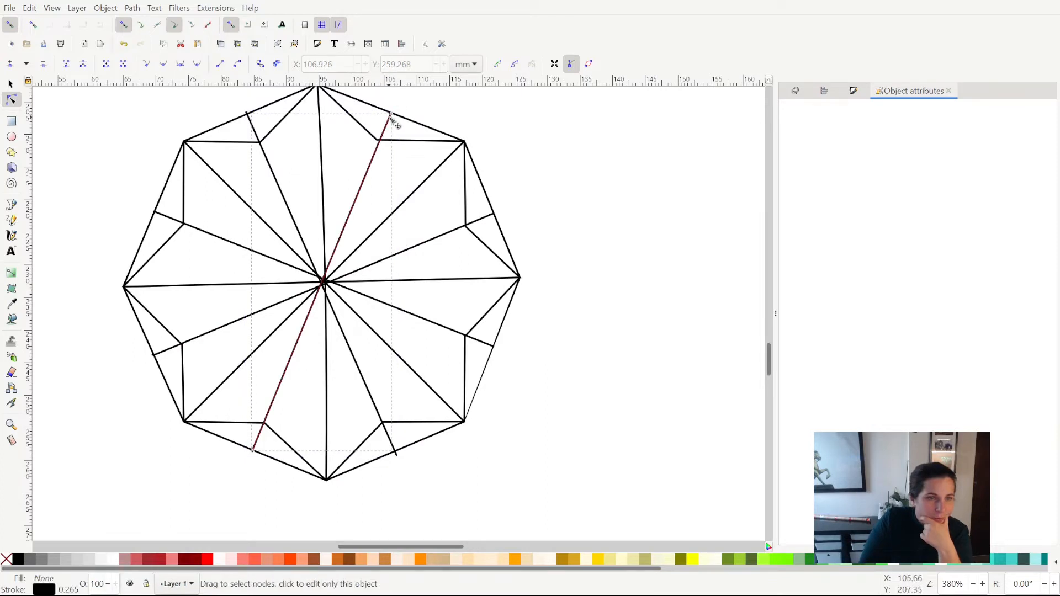
drag(389, 118, 391, 117)
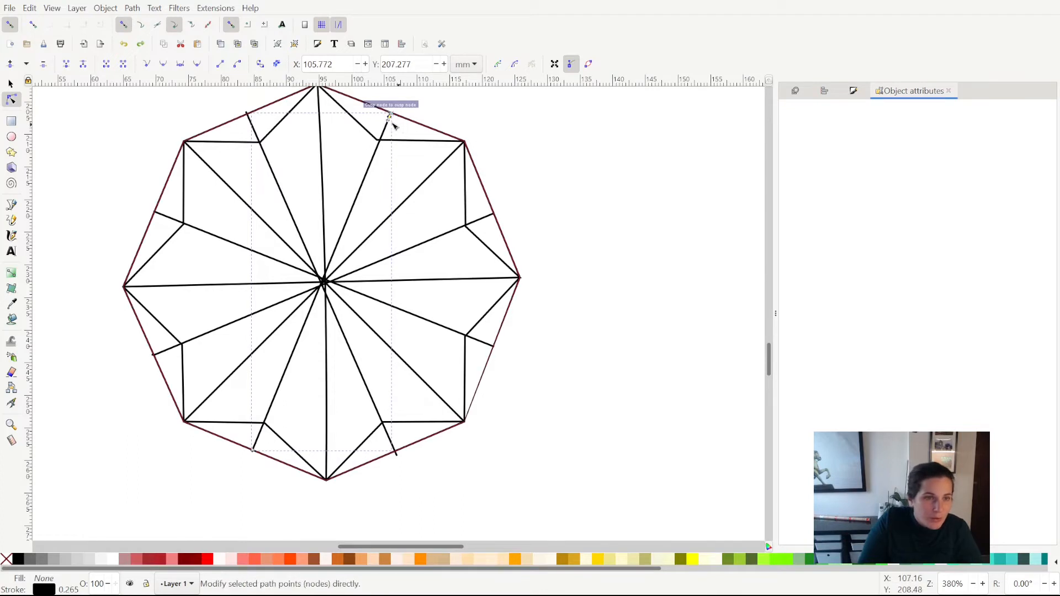
drag(391, 121, 395, 106)
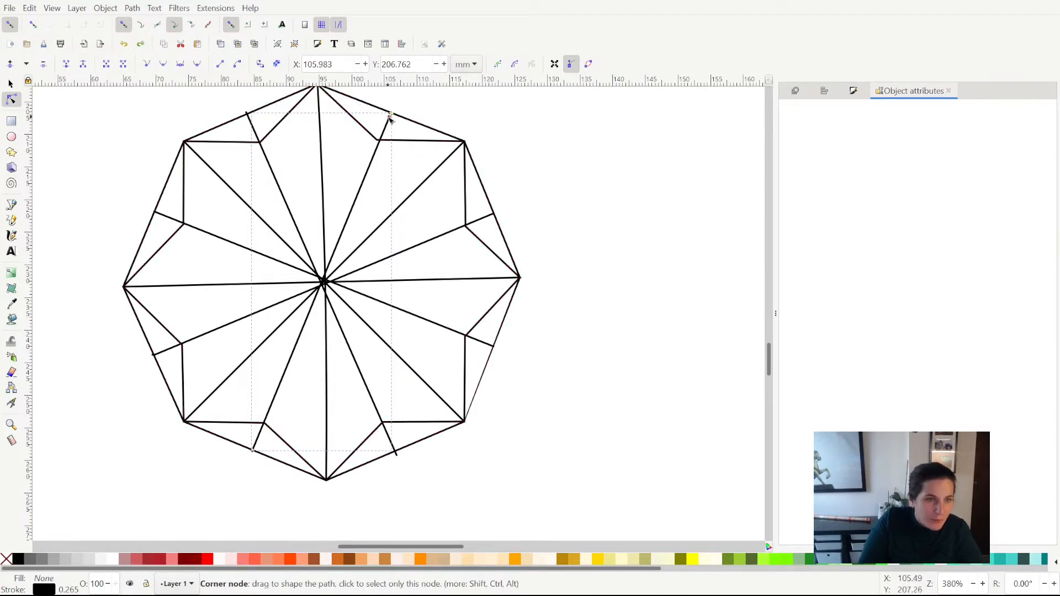
drag(391, 114, 394, 110)
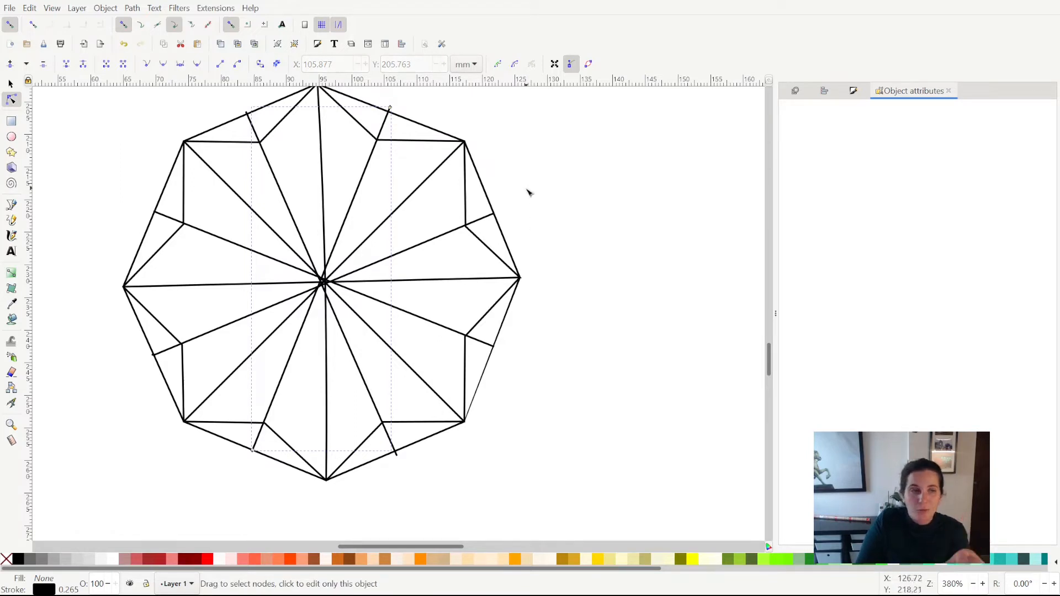
mouse_move(701, 110)
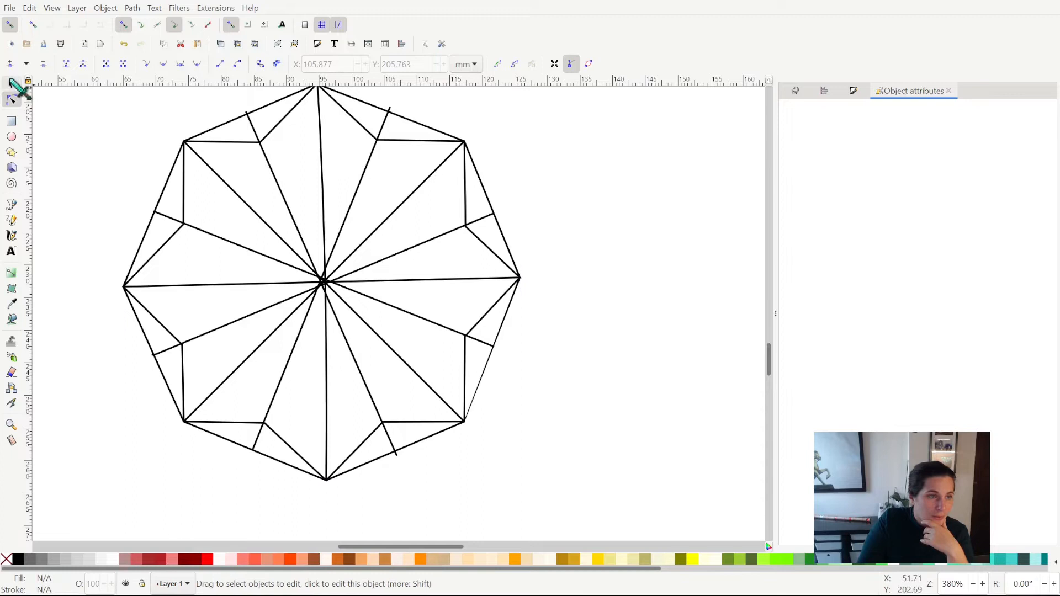
click(10, 82)
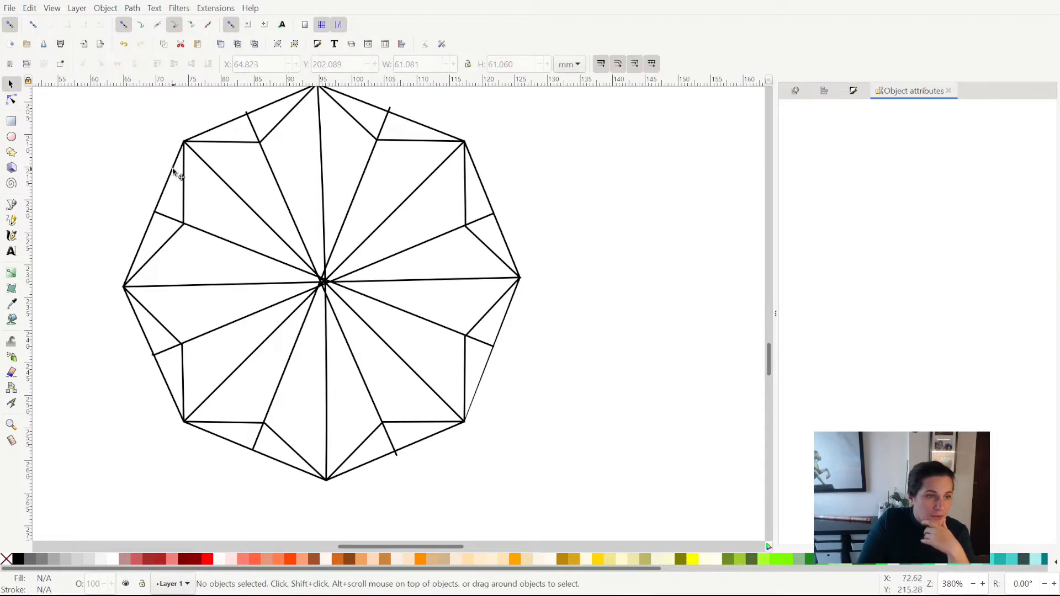
click(179, 172)
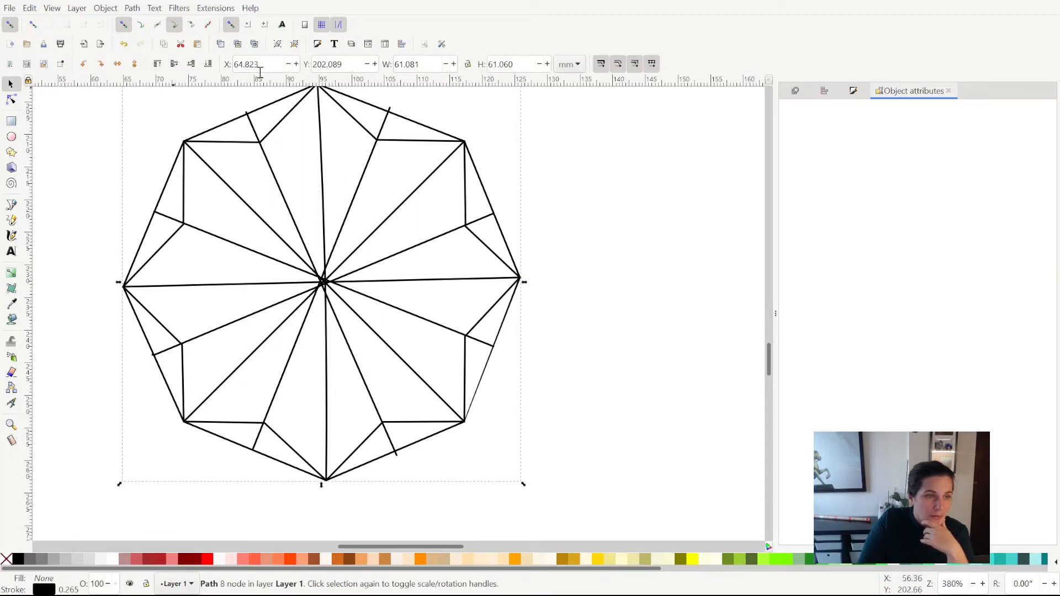
mouse_move(487, 214)
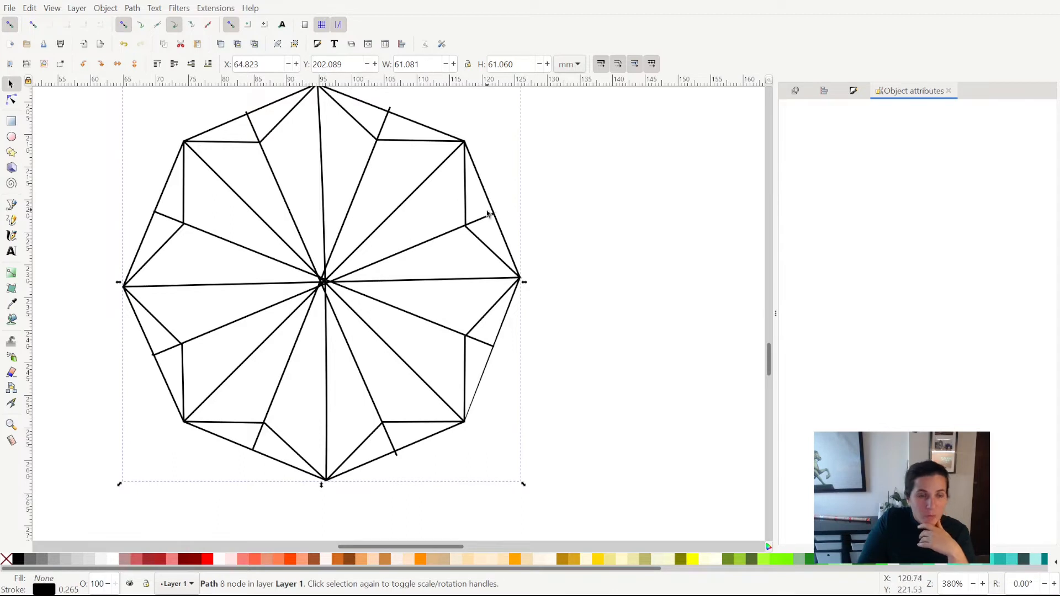
mouse_move(486, 228)
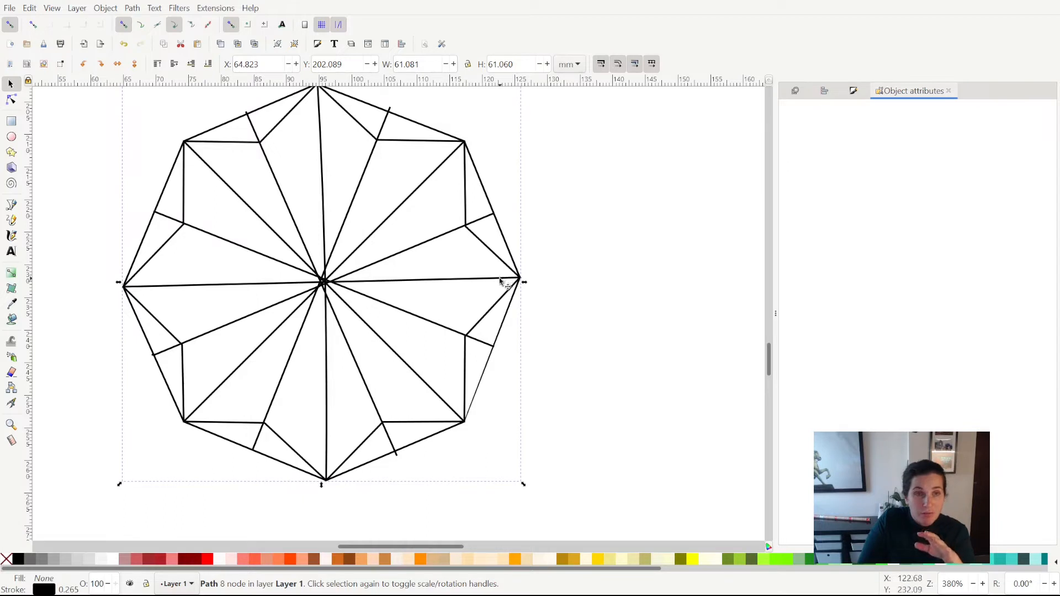
mouse_move(332, 163)
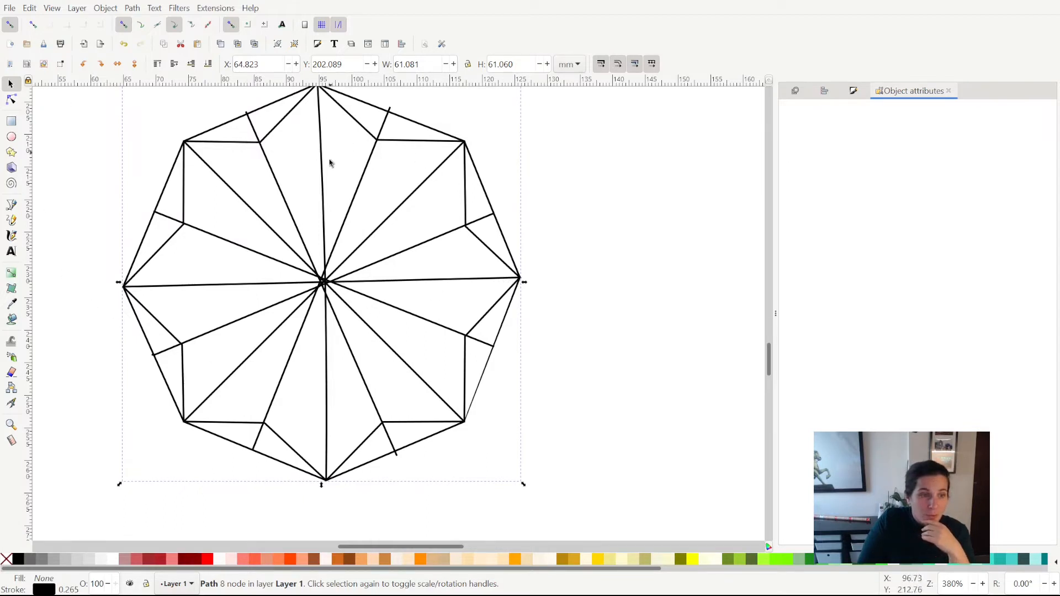
mouse_move(457, 268)
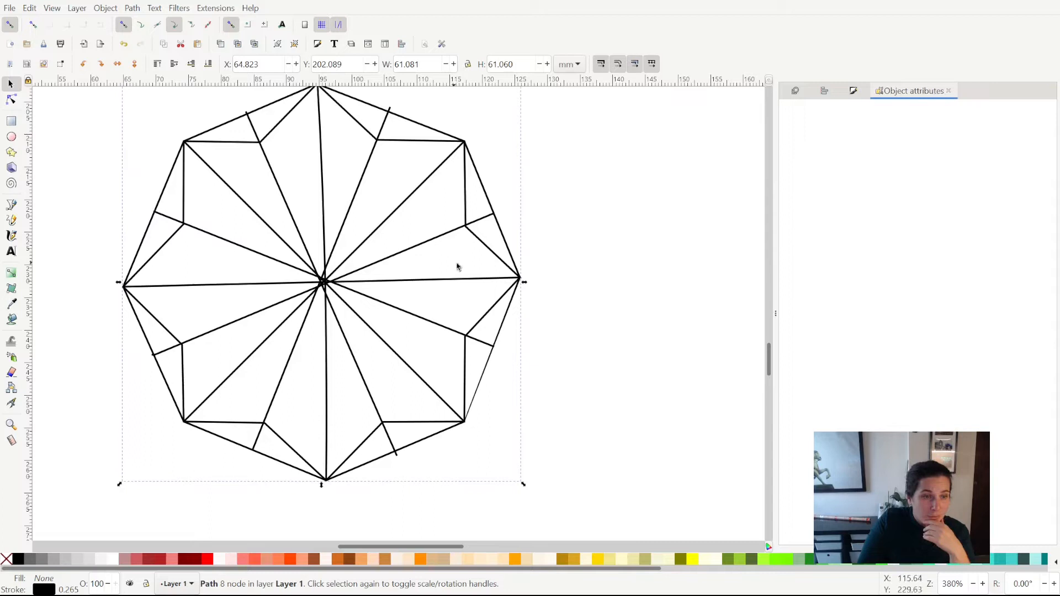
click(11, 99)
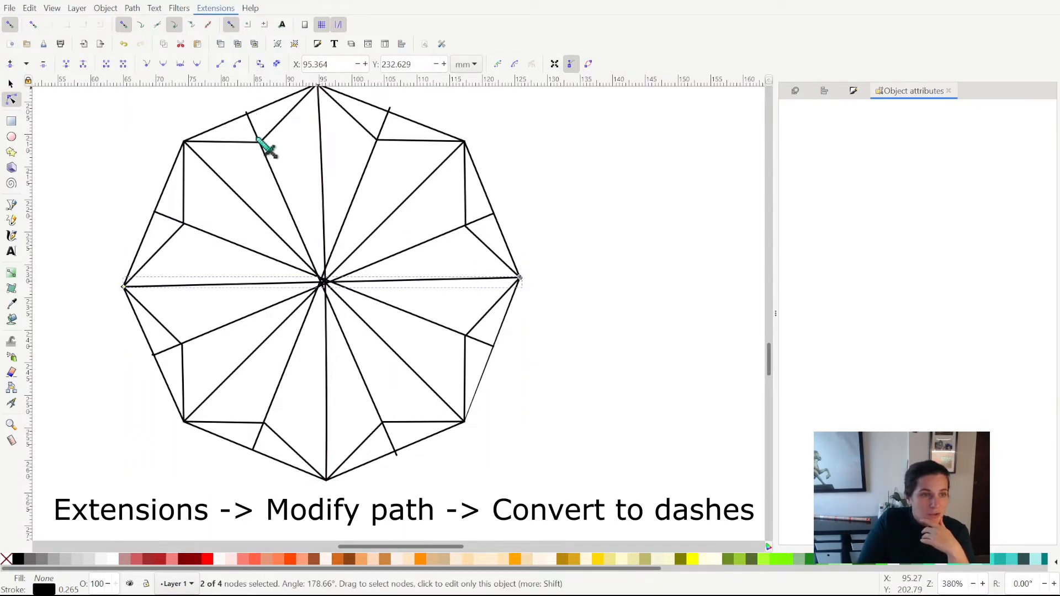
mouse_move(449, 213)
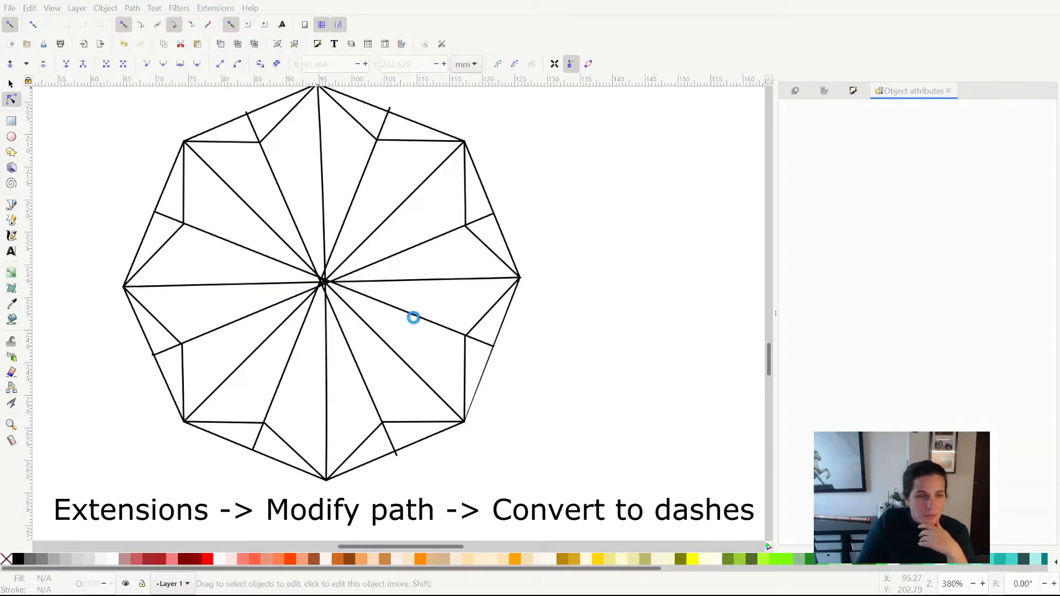
click(413, 317)
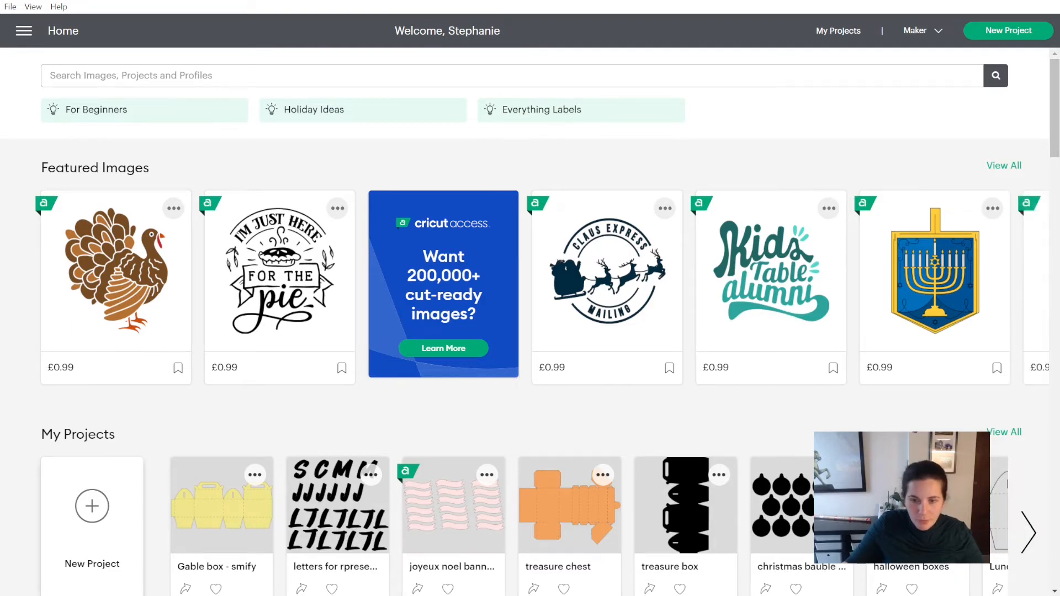
mouse_move(92, 506)
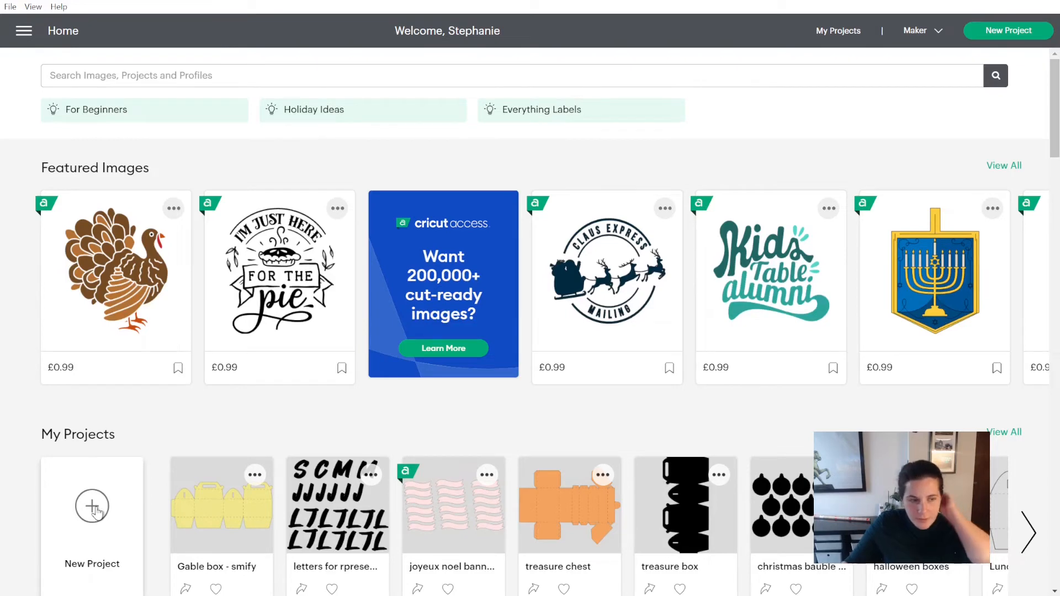
mouse_move(162, 504)
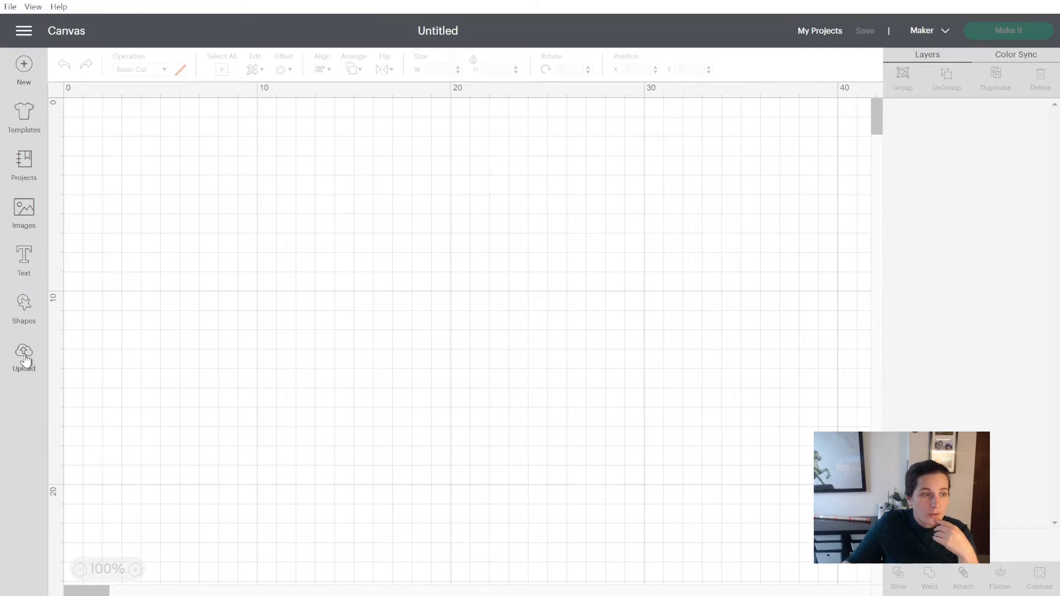
Delete the old line-drawn and red bauble template uploads
click(23, 356)
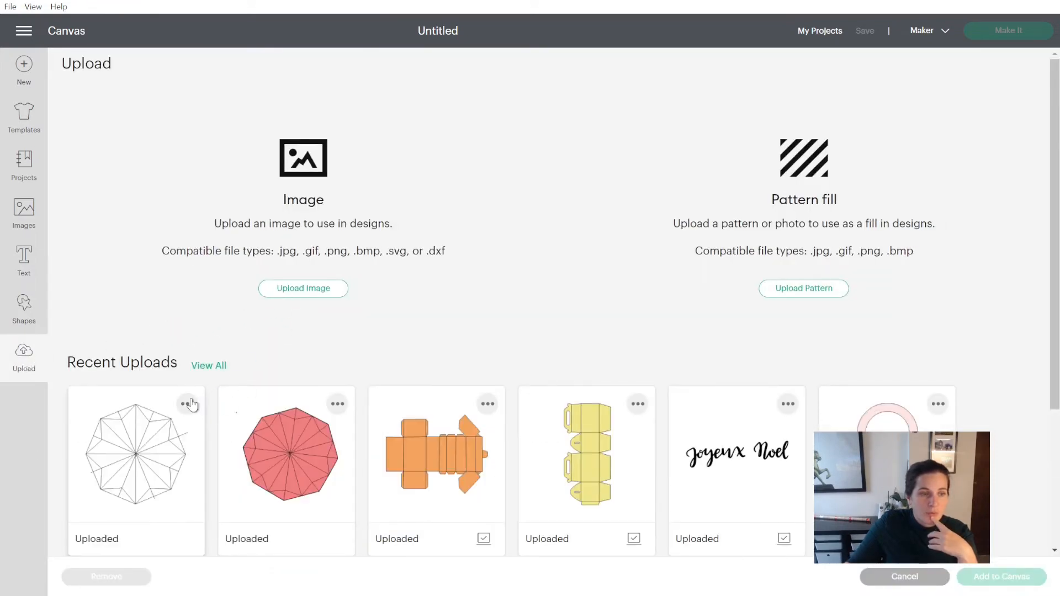
click(192, 404)
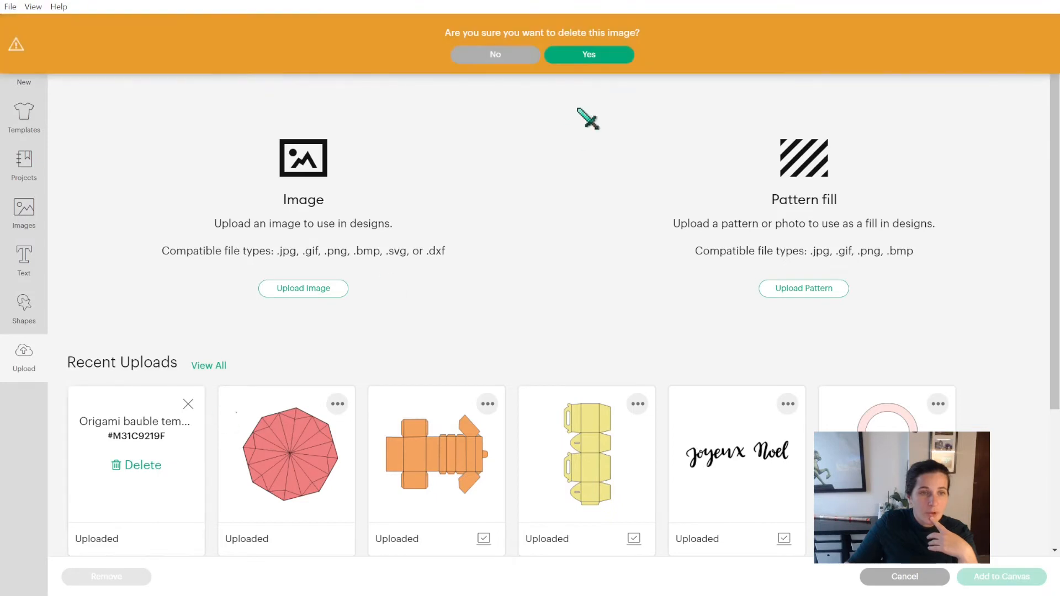
click(587, 54)
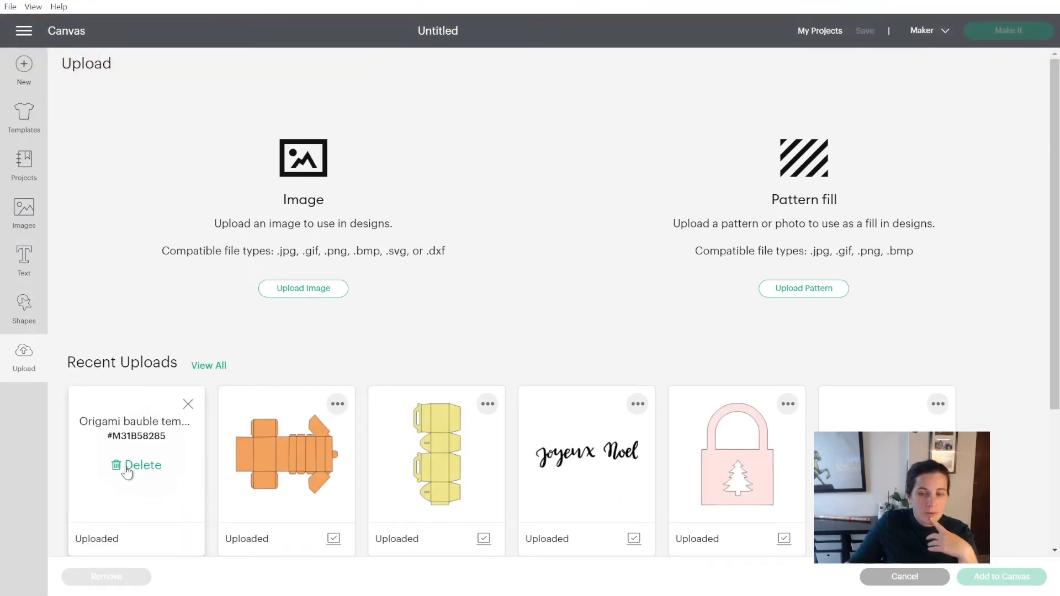
click(135, 465)
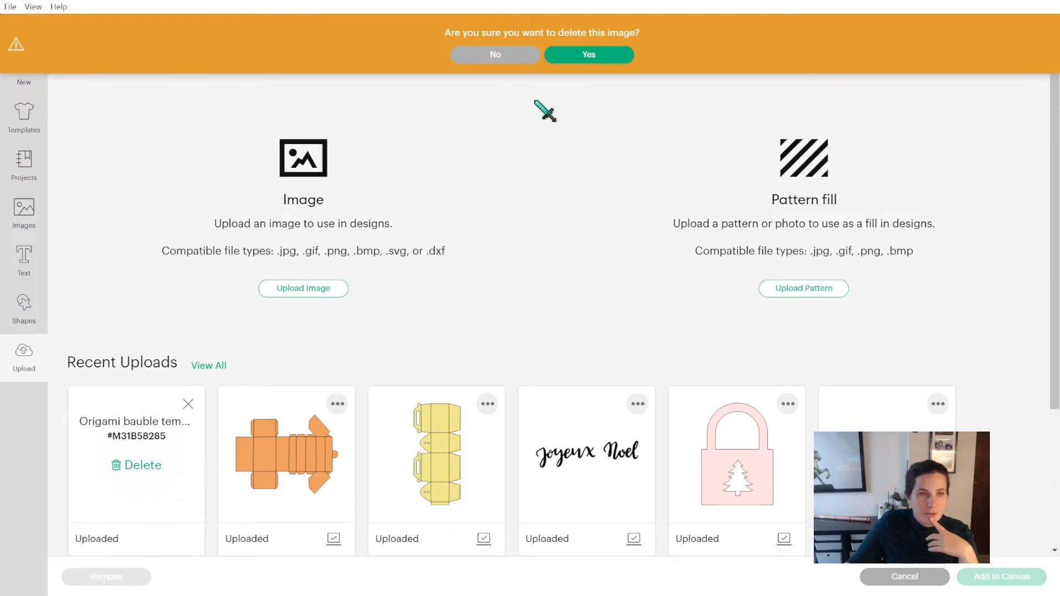
click(587, 54)
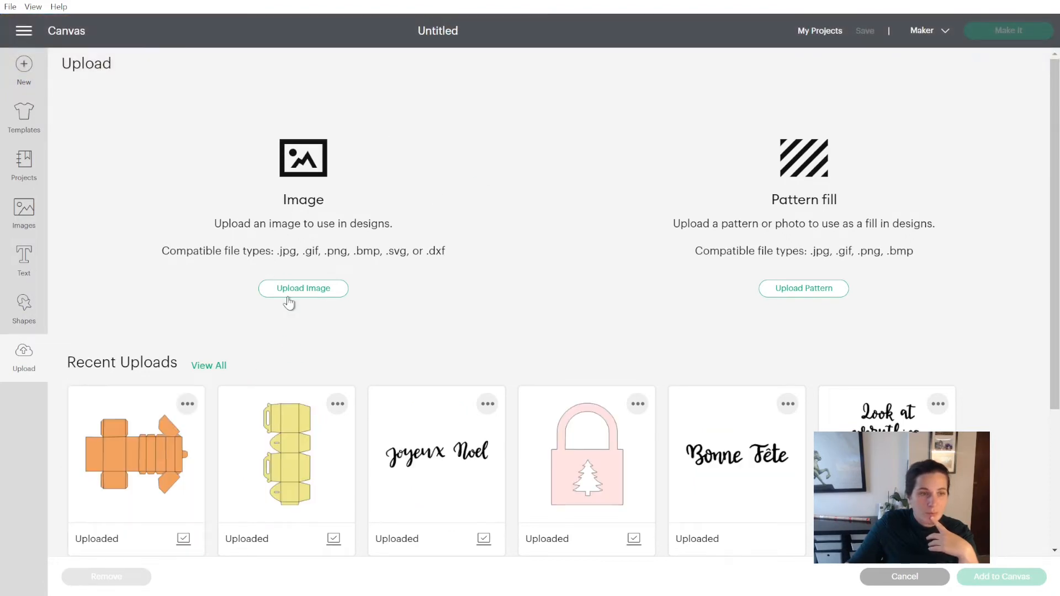
Upload the octagon SVG as 'Origami bauble template 2' and add it to the canvas
click(303, 288)
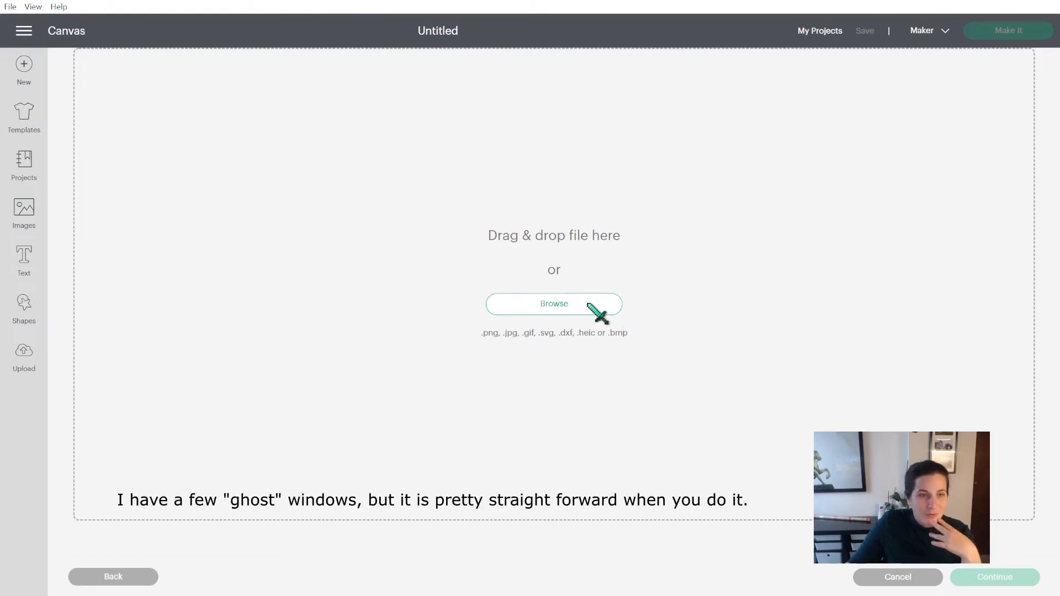
mouse_move(315, 248)
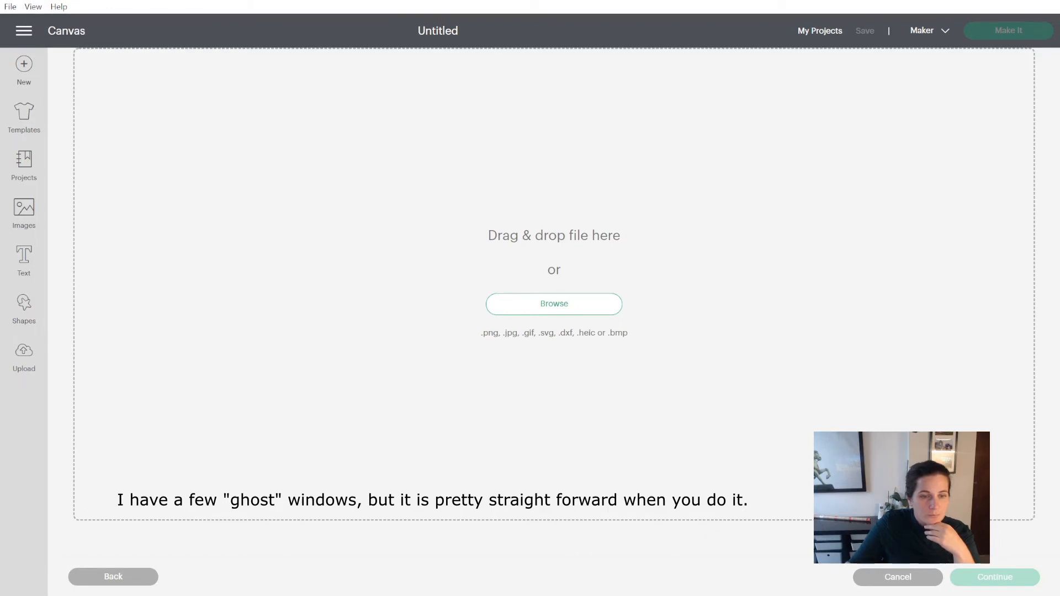
mouse_move(563, 244)
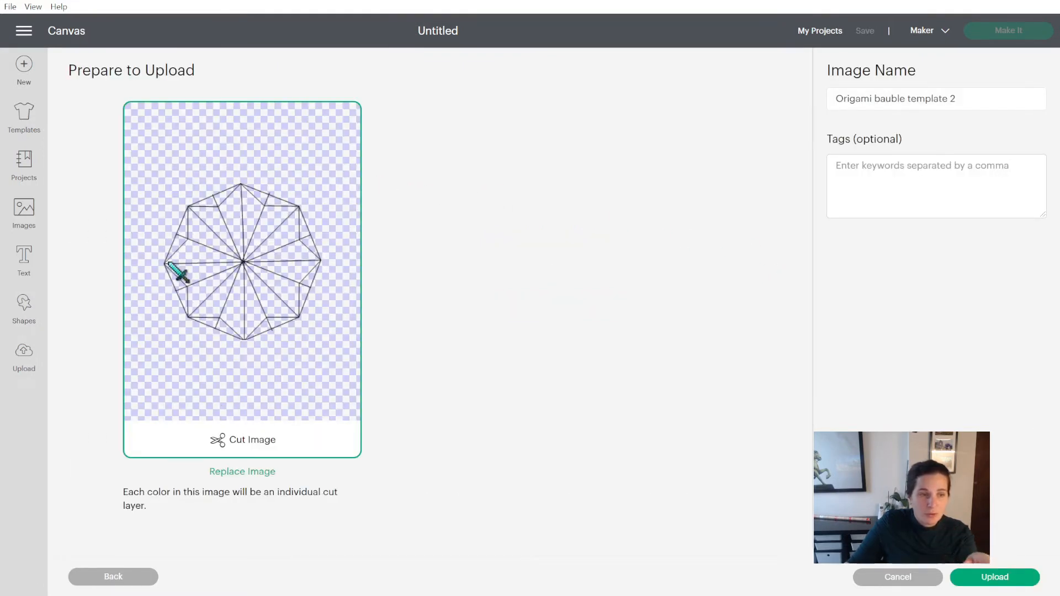
mouse_move(267, 396)
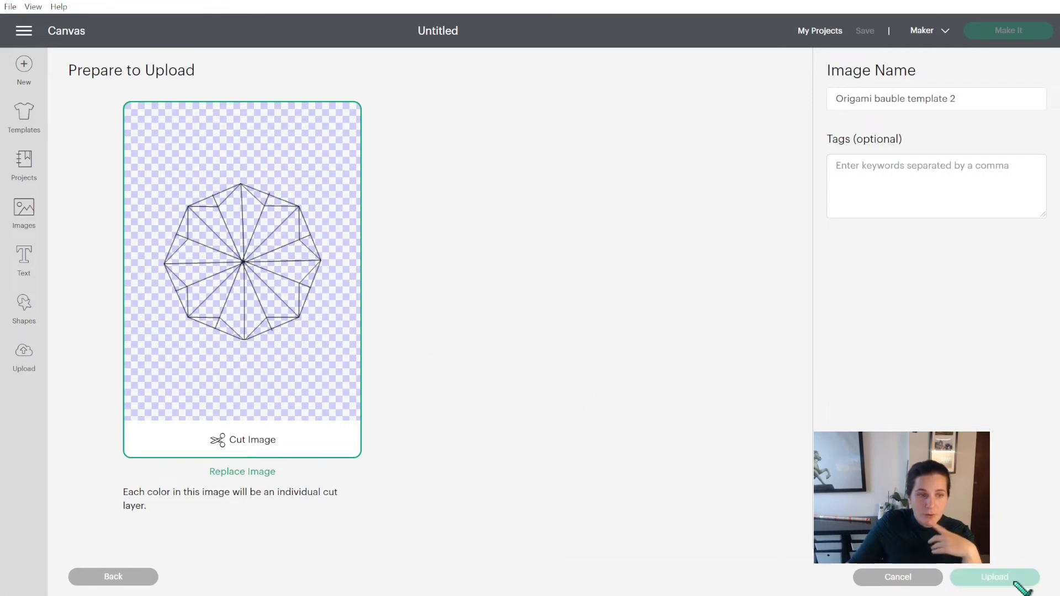
click(994, 576)
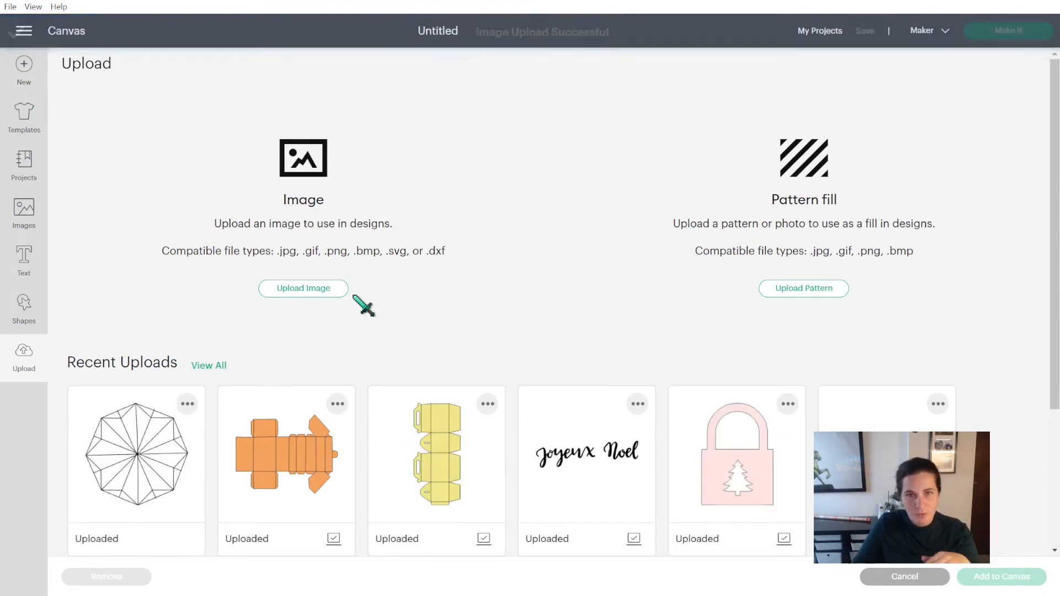
click(135, 453)
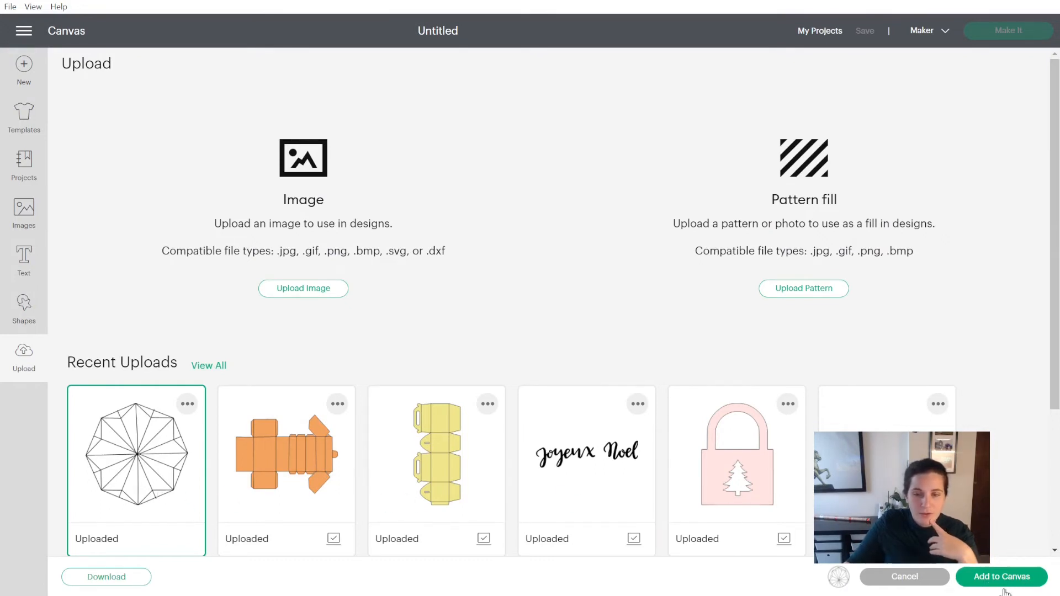
click(1001, 577)
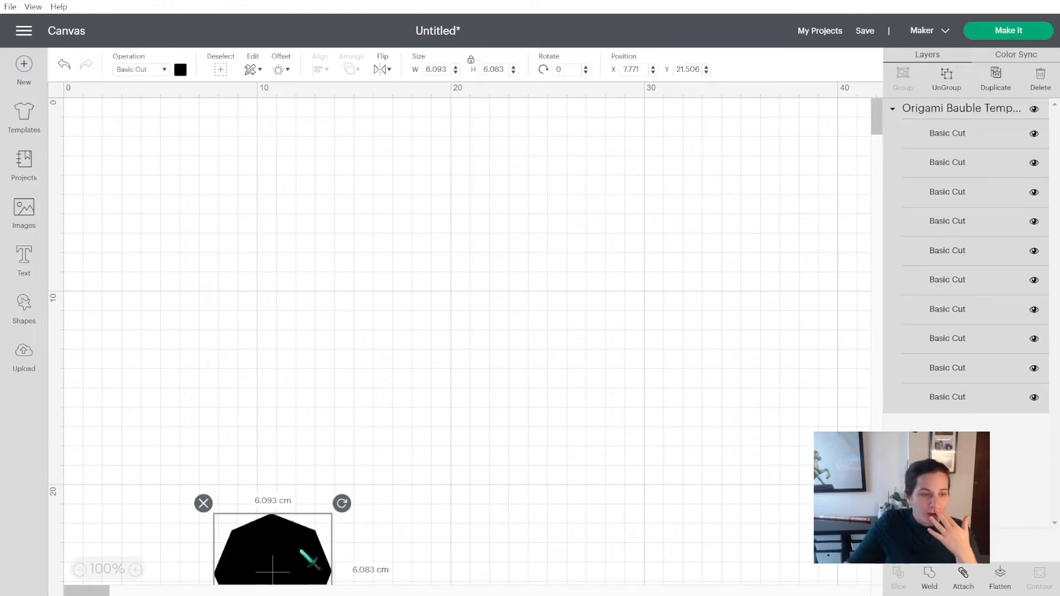
Move the octagon near the canvas top, colour it light orange, and scale to about 13 cm
drag(272, 548, 340, 263)
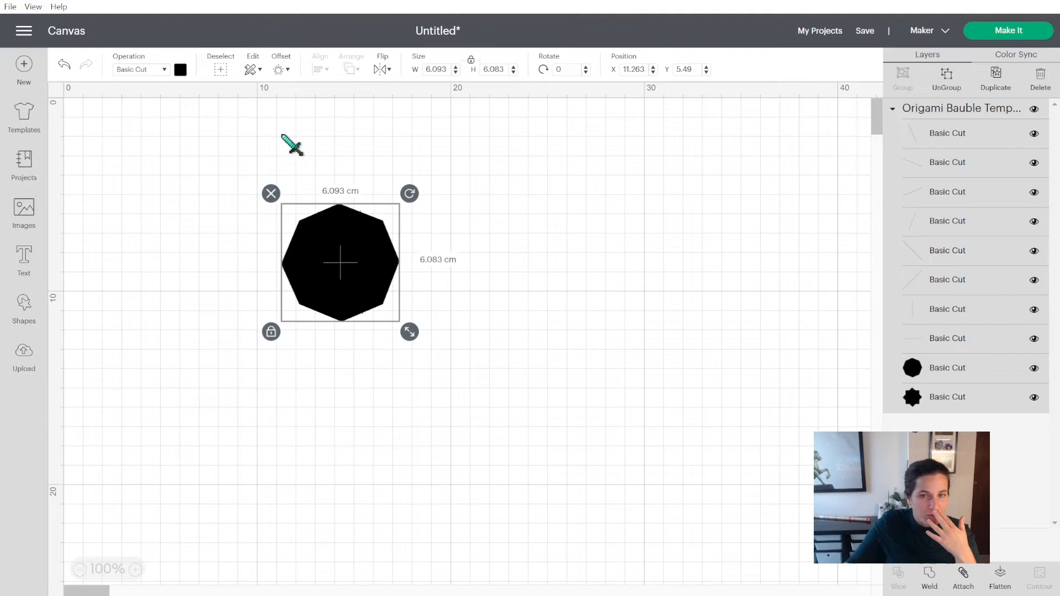
mouse_move(182, 464)
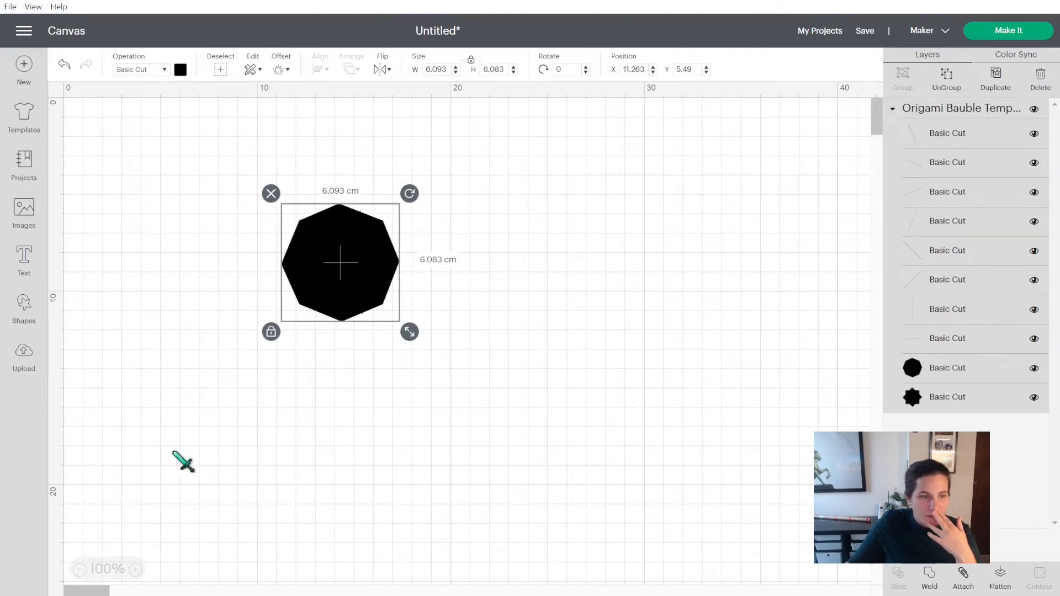
mouse_move(145, 84)
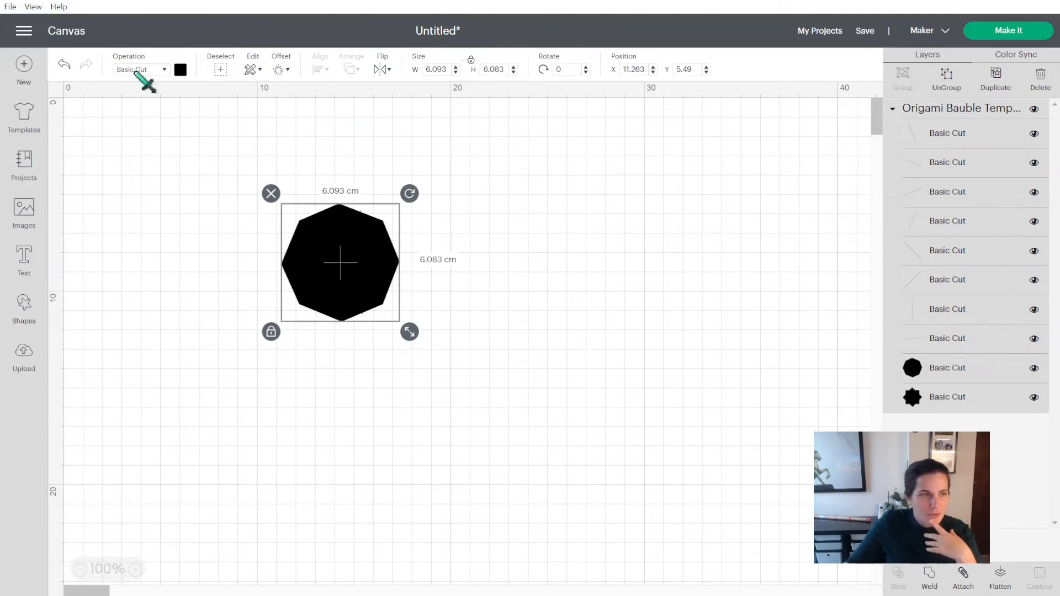
click(180, 69)
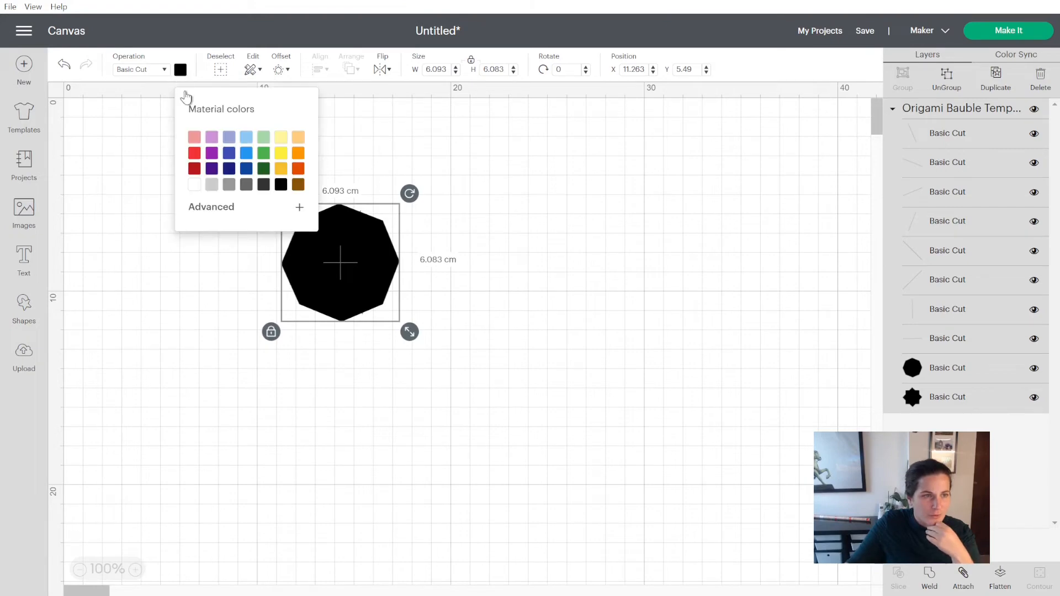
click(298, 136)
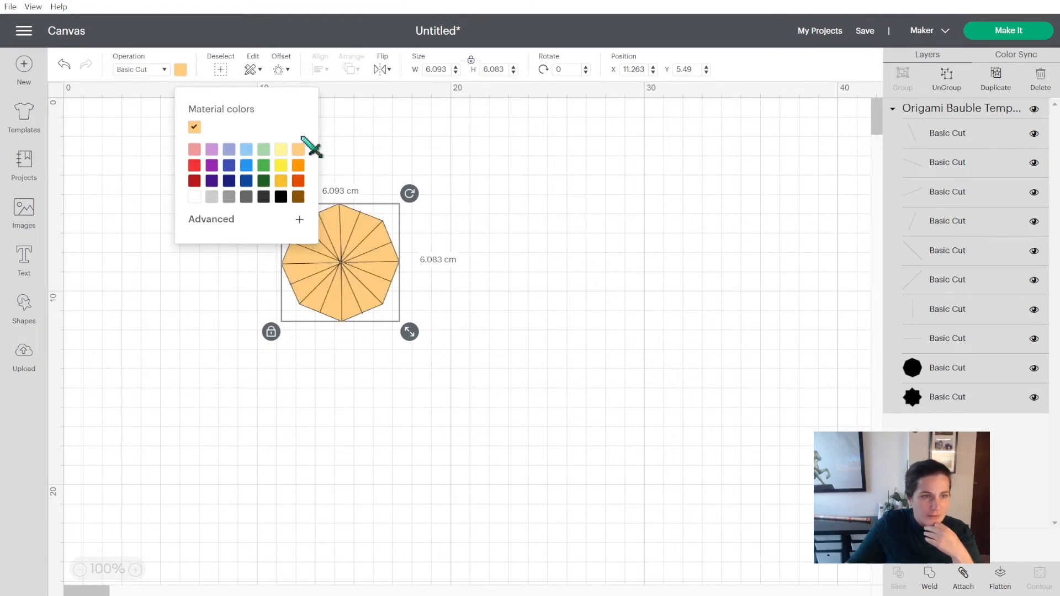
drag(409, 332, 457, 379)
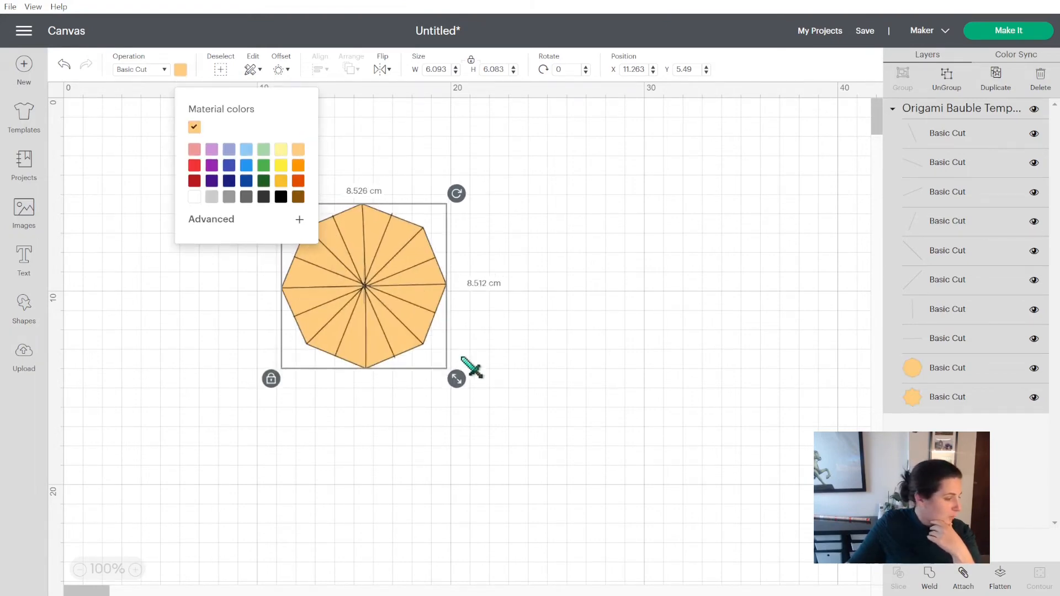
drag(457, 378, 543, 465)
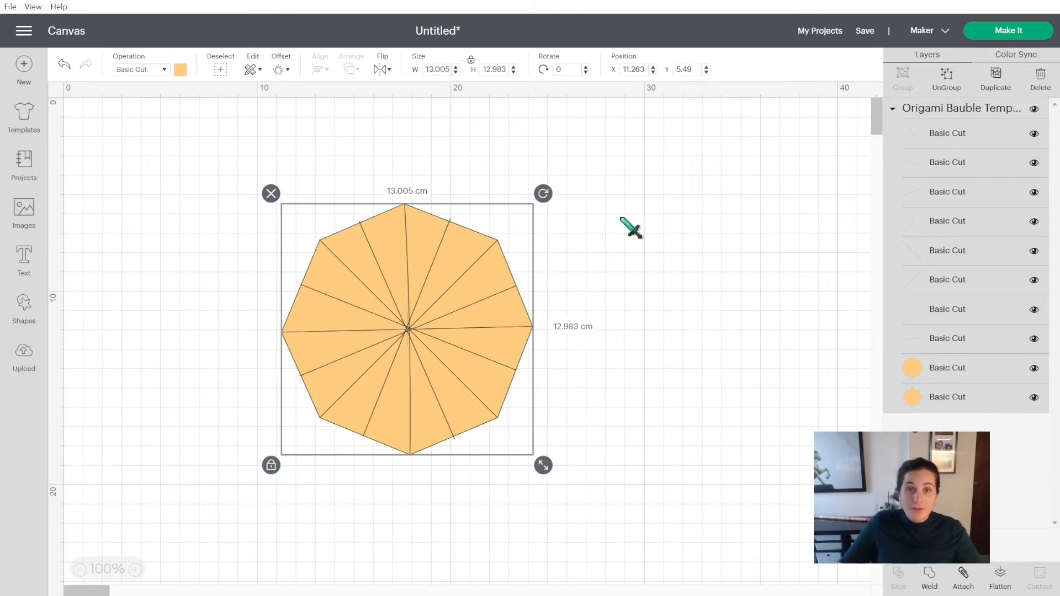
mouse_move(657, 208)
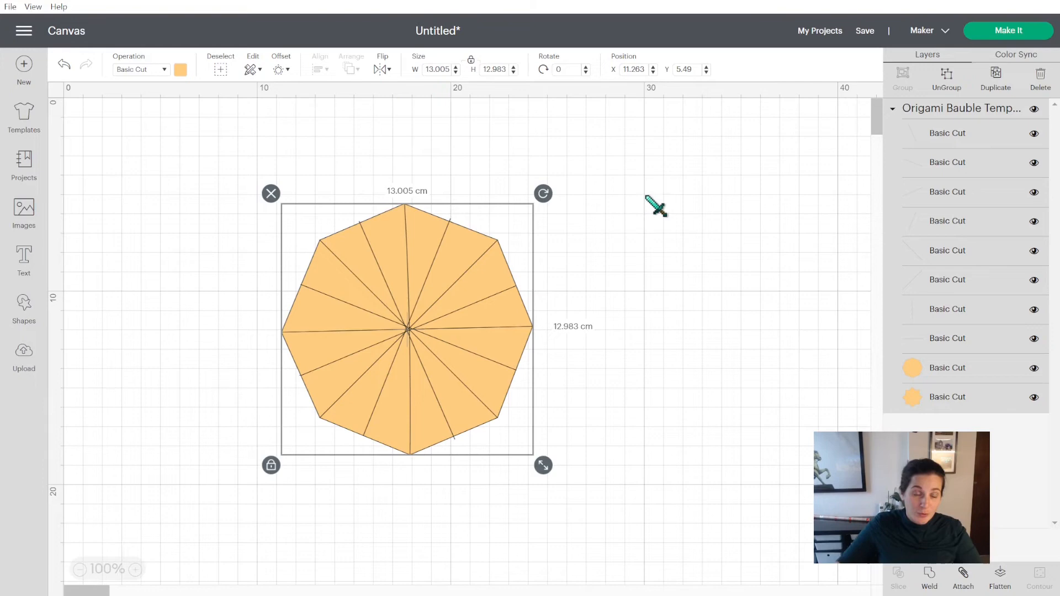
mouse_move(781, 312)
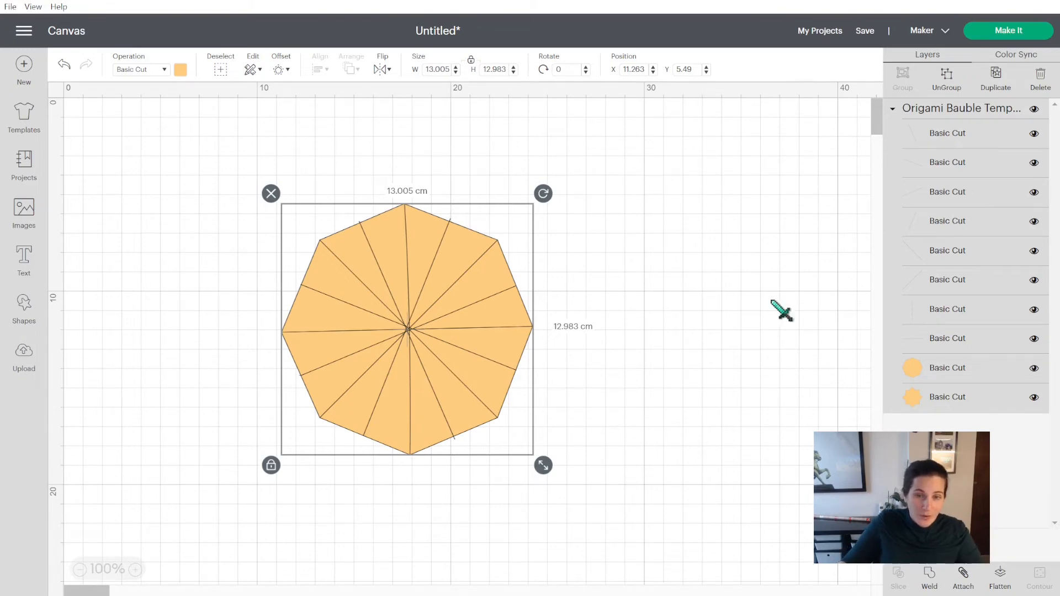
mouse_move(949, 411)
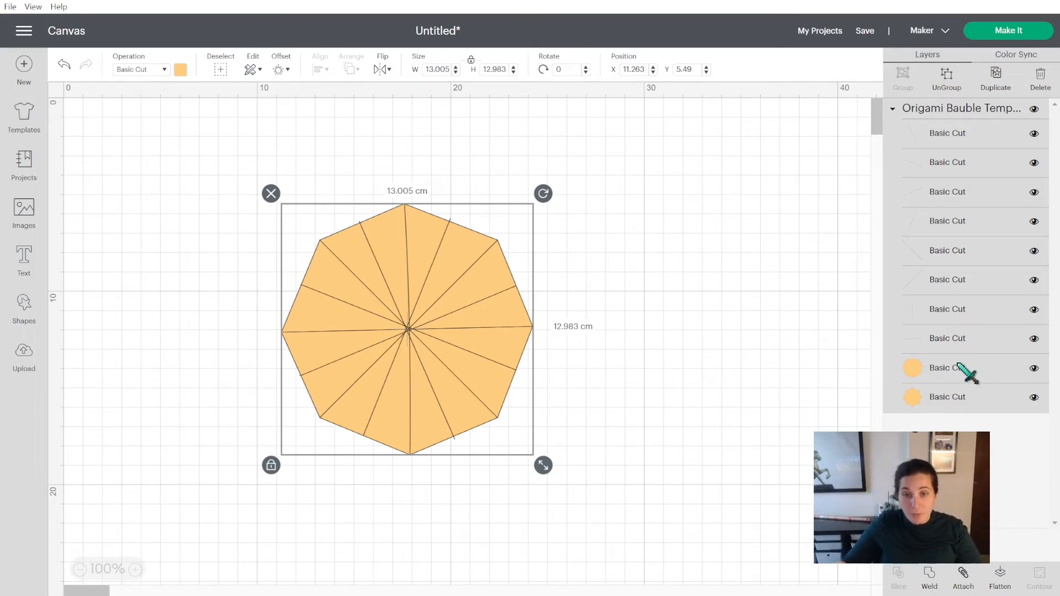
Set the octagon's fold-line layers to Score so they show as dashed lines
click(948, 397)
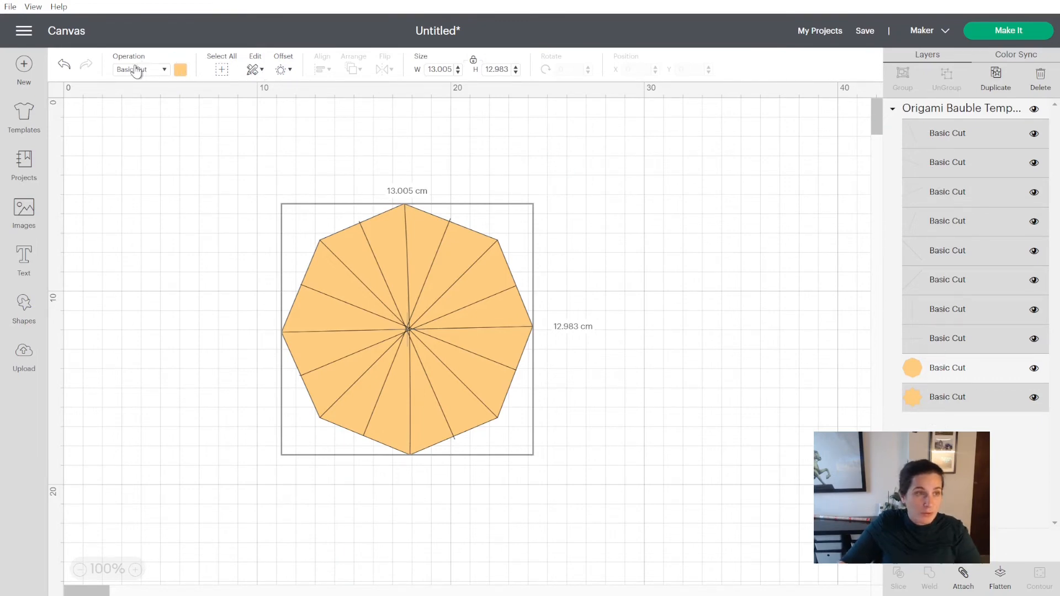
click(140, 69)
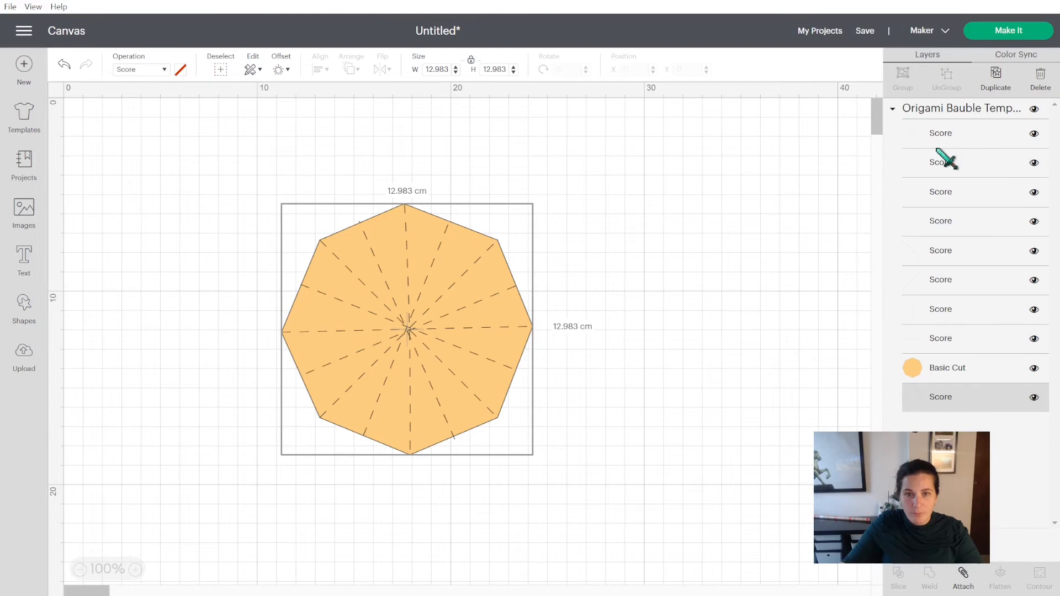
Ungroup the template into separate score-line and octagon layers, then regroup all pieces
click(406, 332)
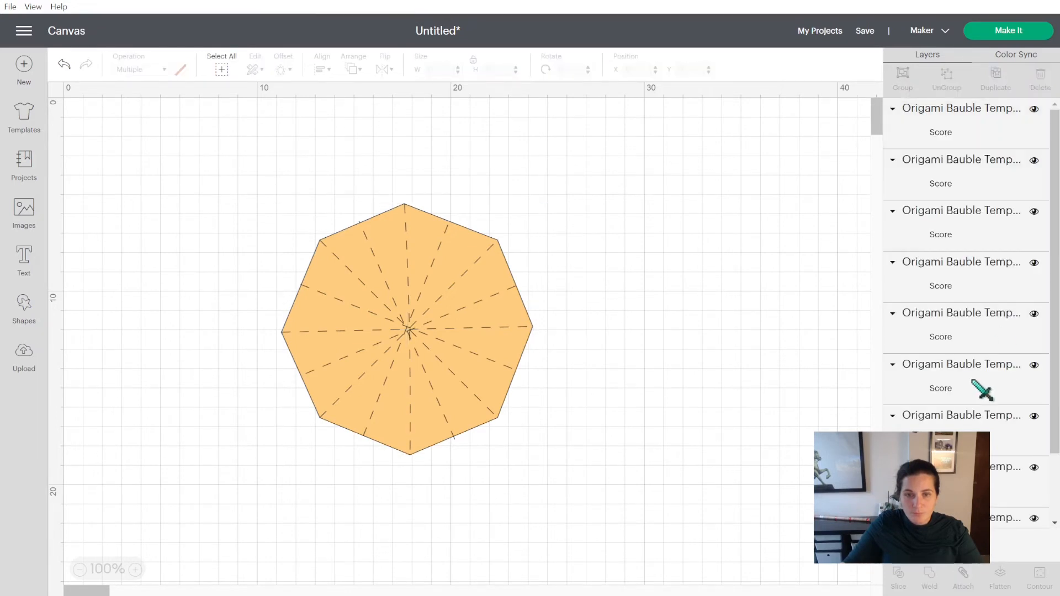
scroll(down, 3)
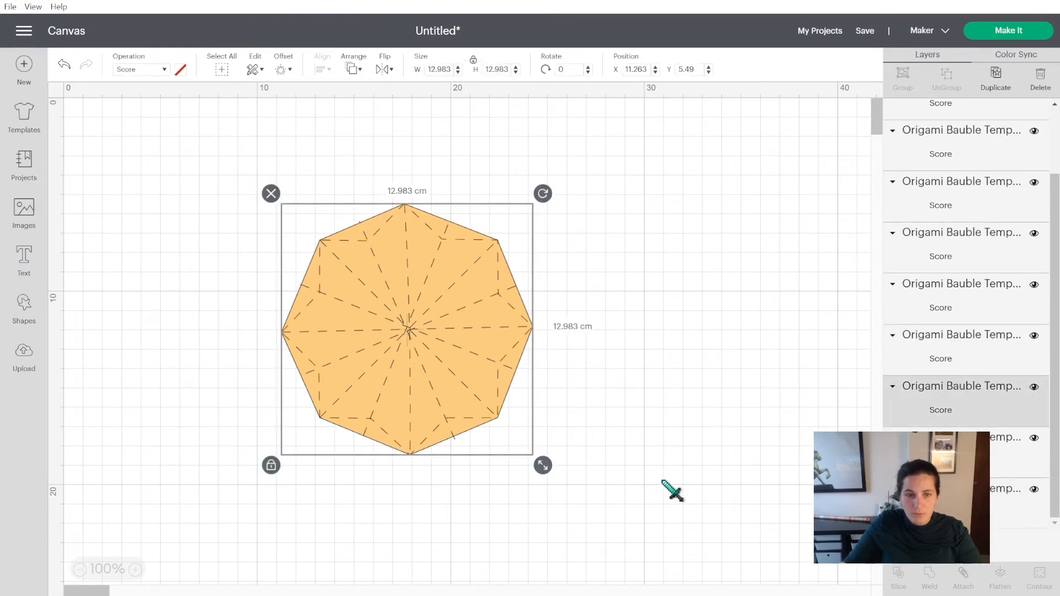
mouse_move(406, 228)
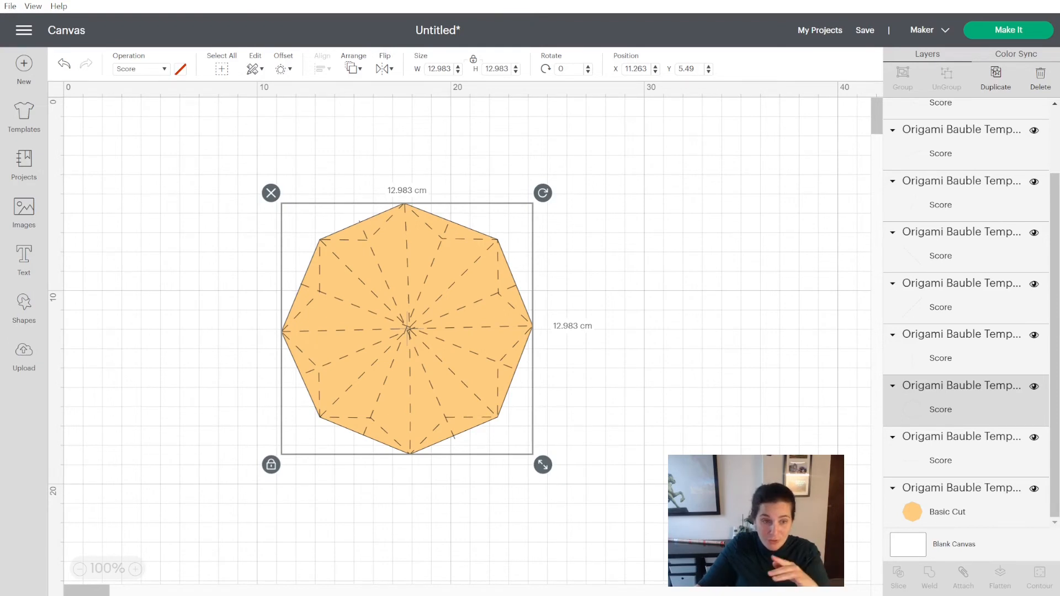
mouse_move(626, 536)
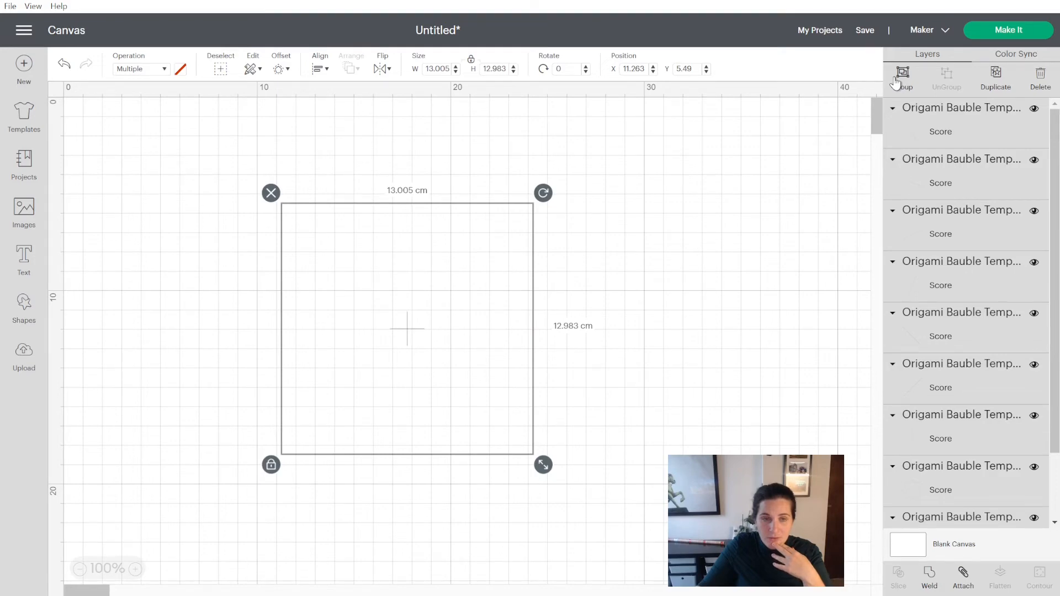
click(902, 75)
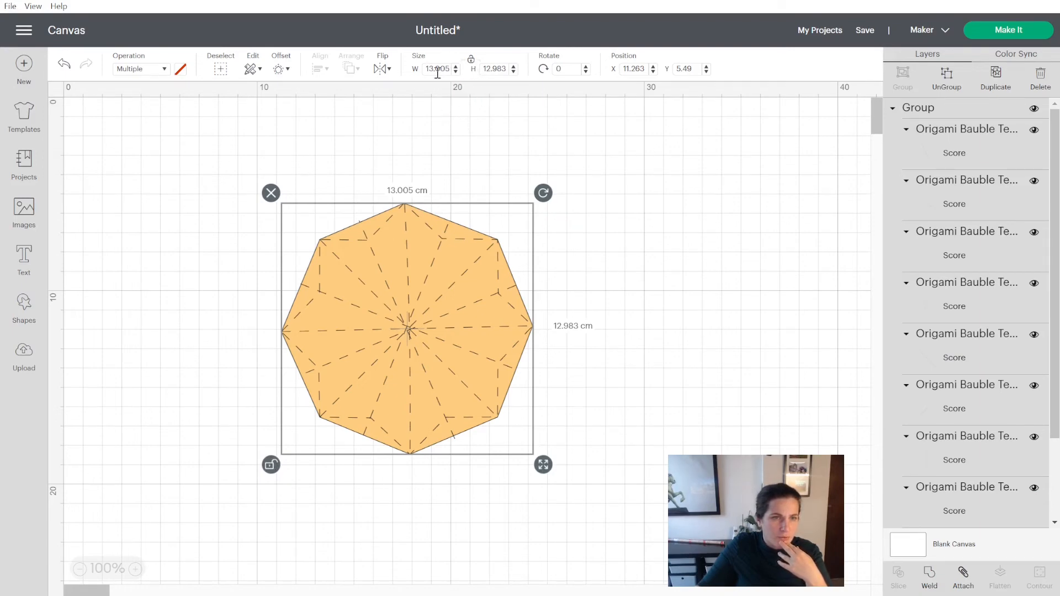
Resize the grouped bauble to 13 × 13 cm and send it to Make It
click(494, 68)
text(13)
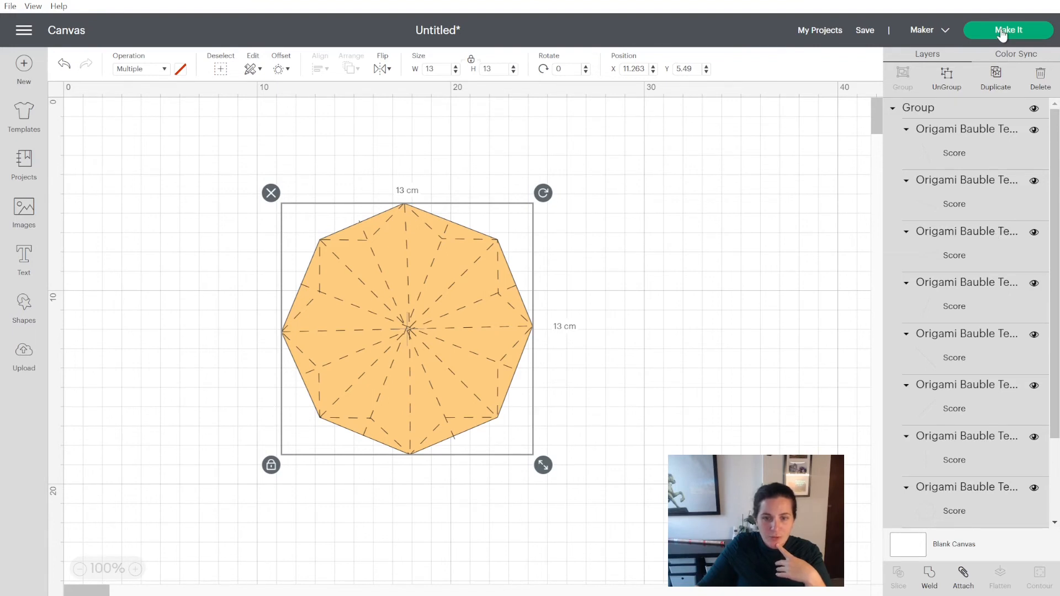
click(1009, 30)
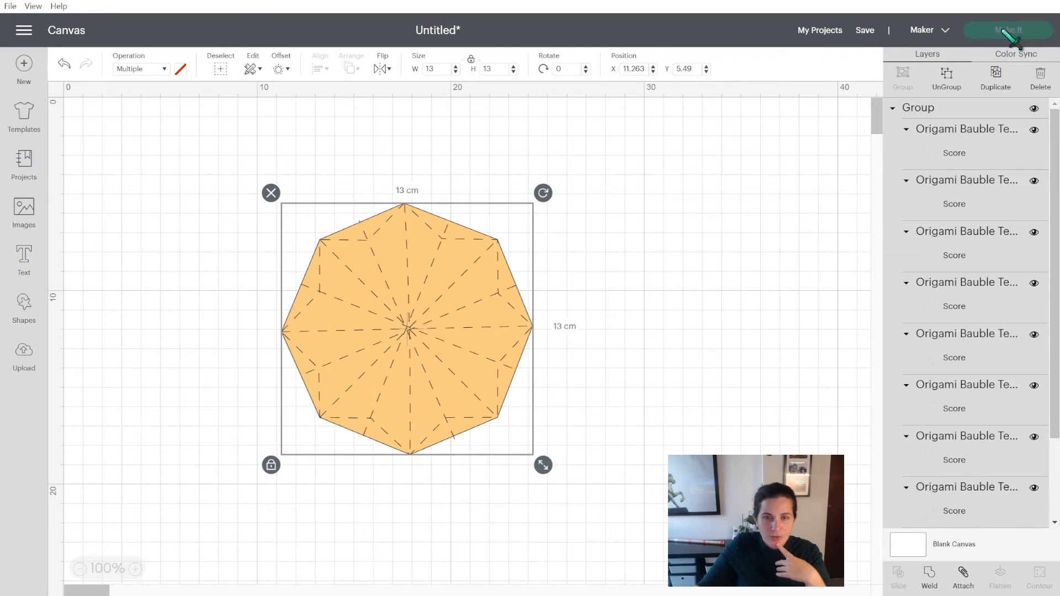
click(1008, 30)
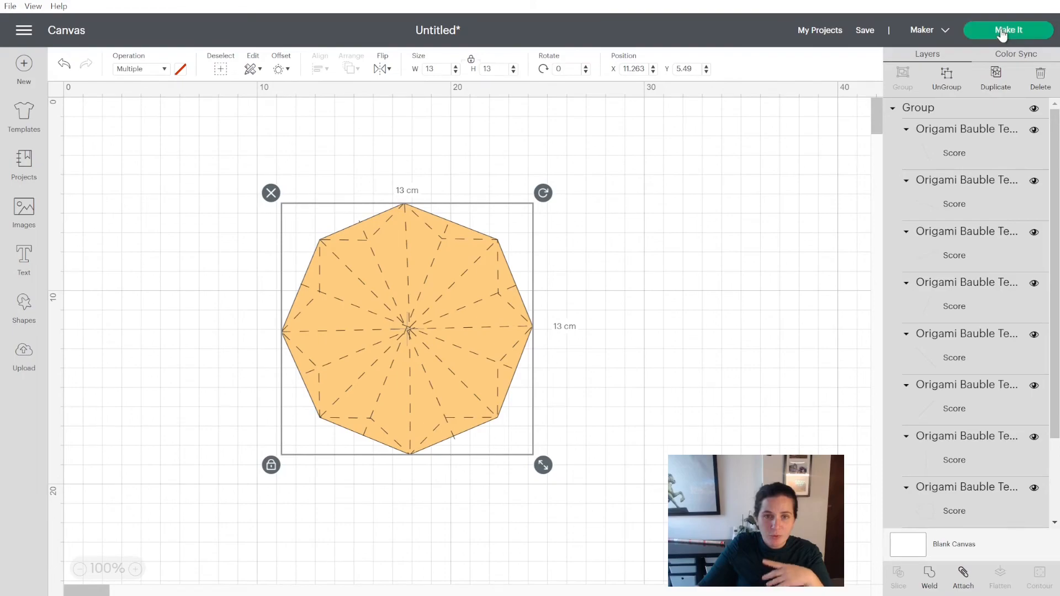
Bring up the Prepare screen with the Score mat and the Basic Cut mat
click(1008, 30)
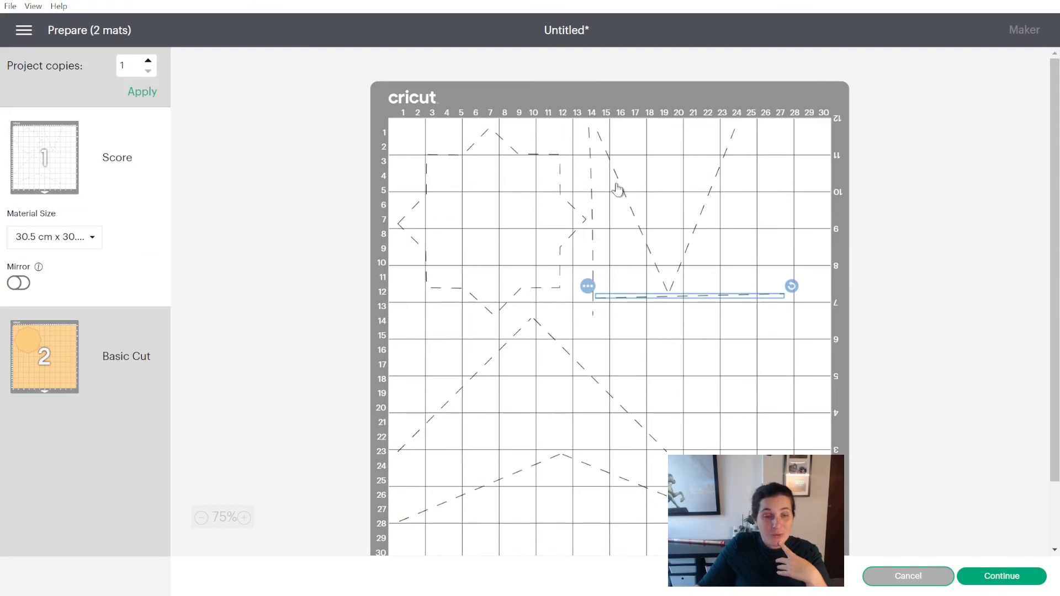
click(908, 576)
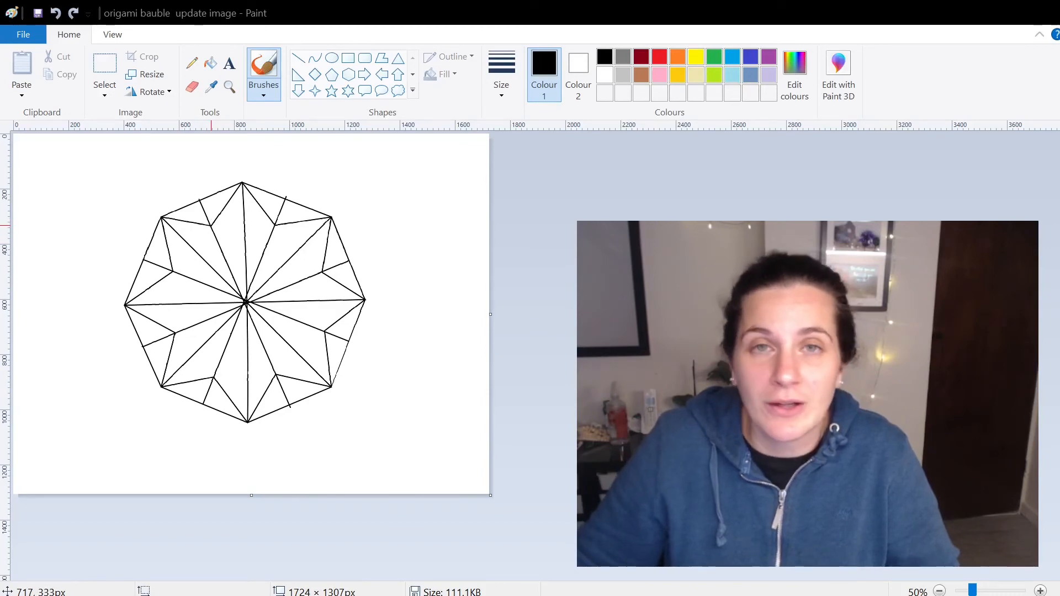
mouse_move(629, 241)
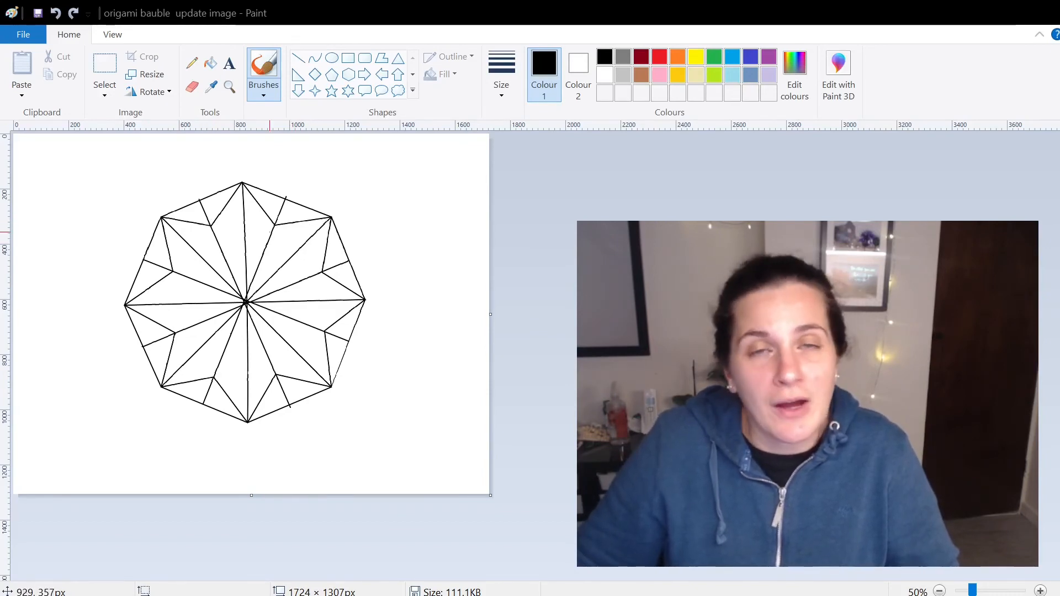